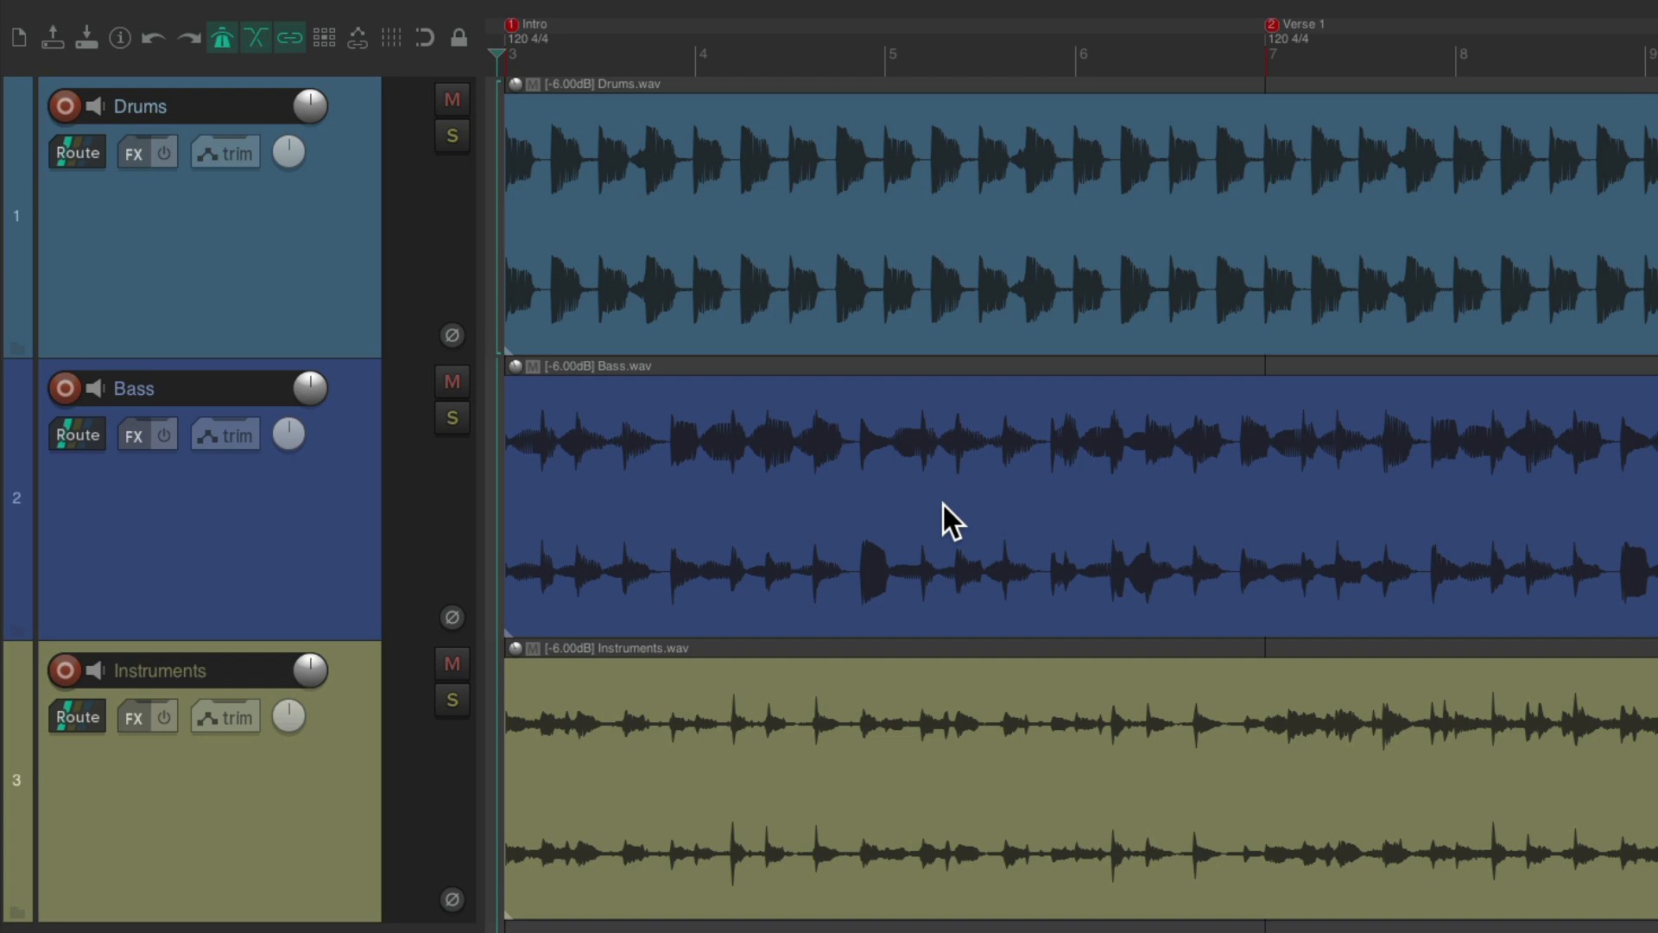
mouse_move(1275, 148)
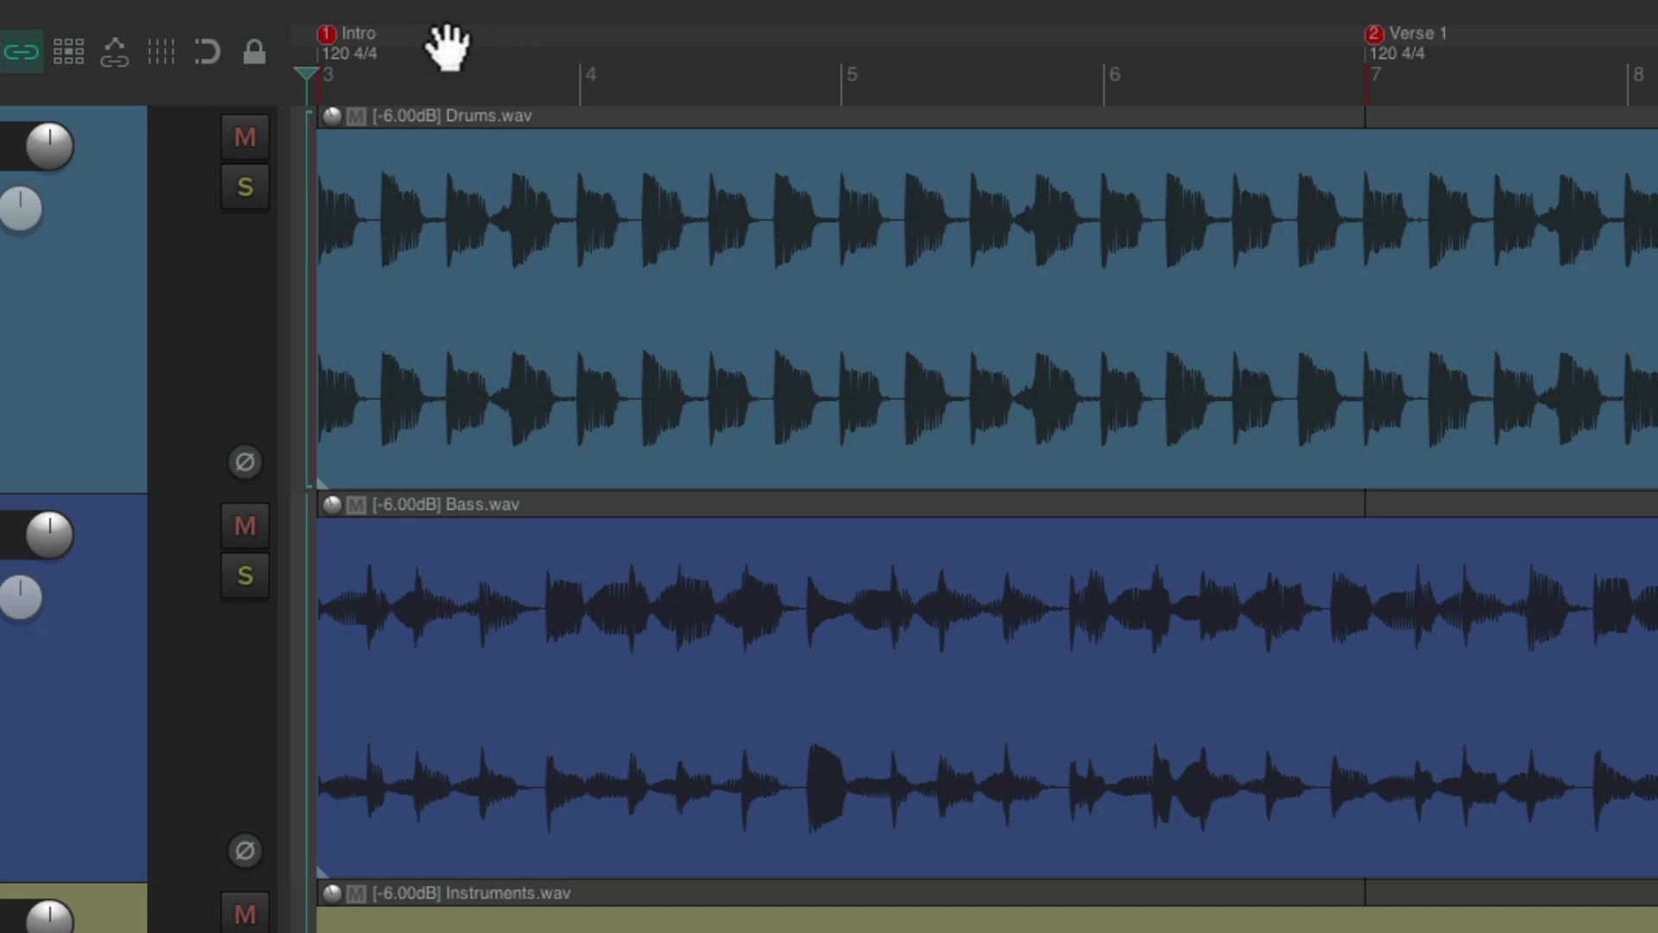
mouse_move(740, 84)
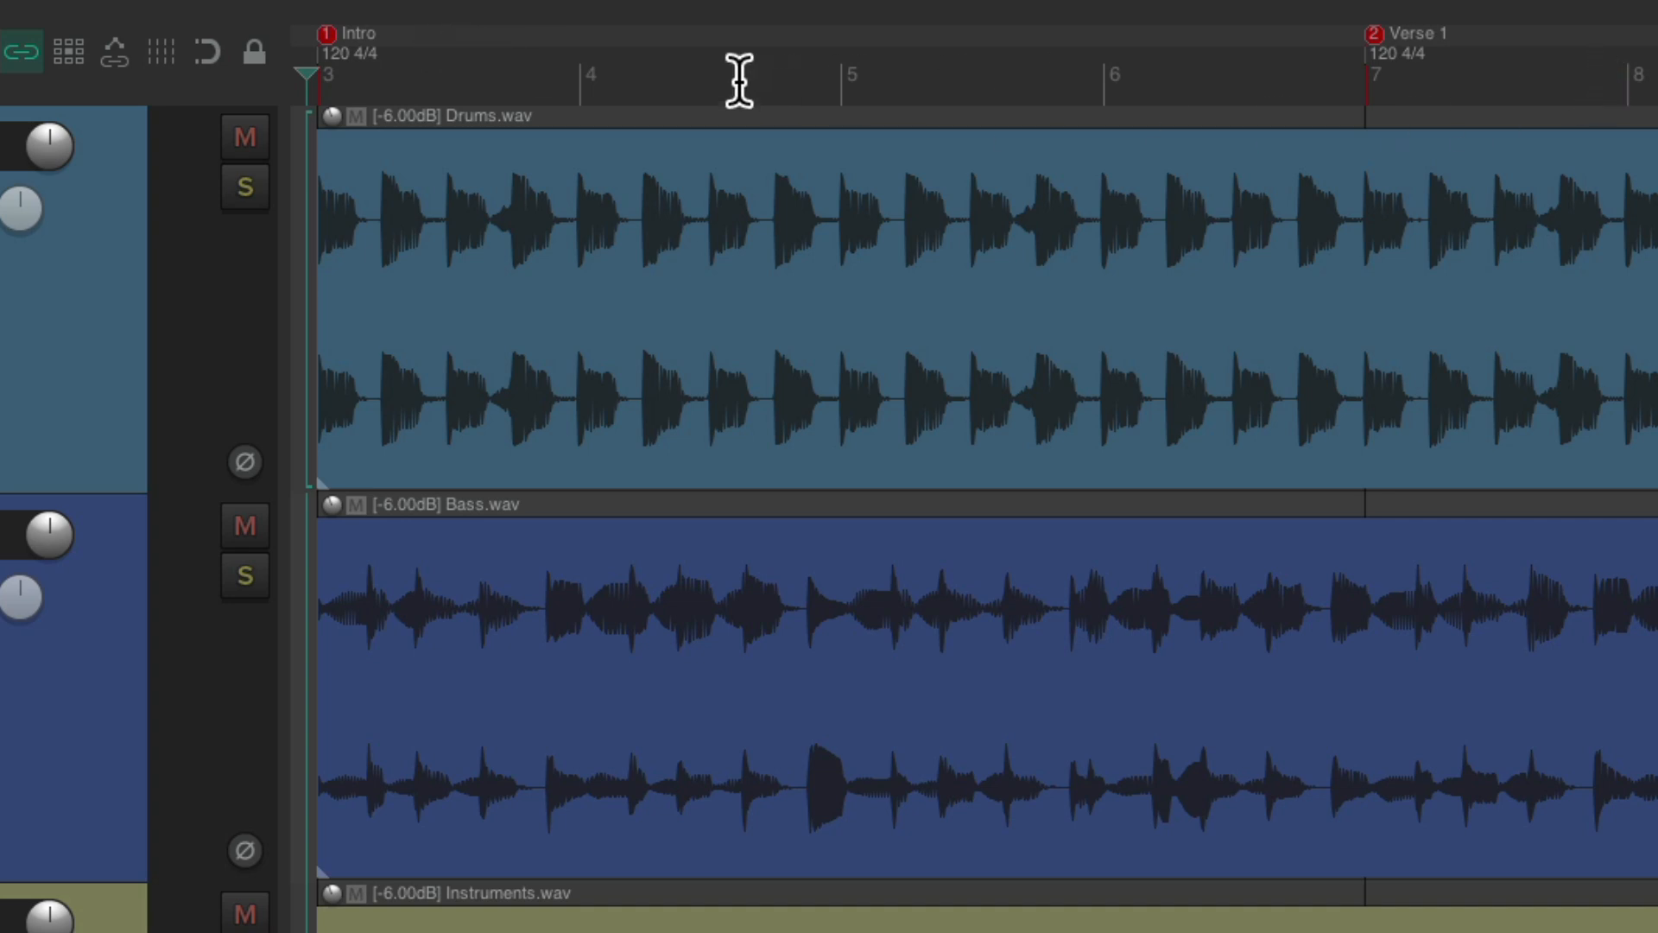
mouse_move(444, 72)
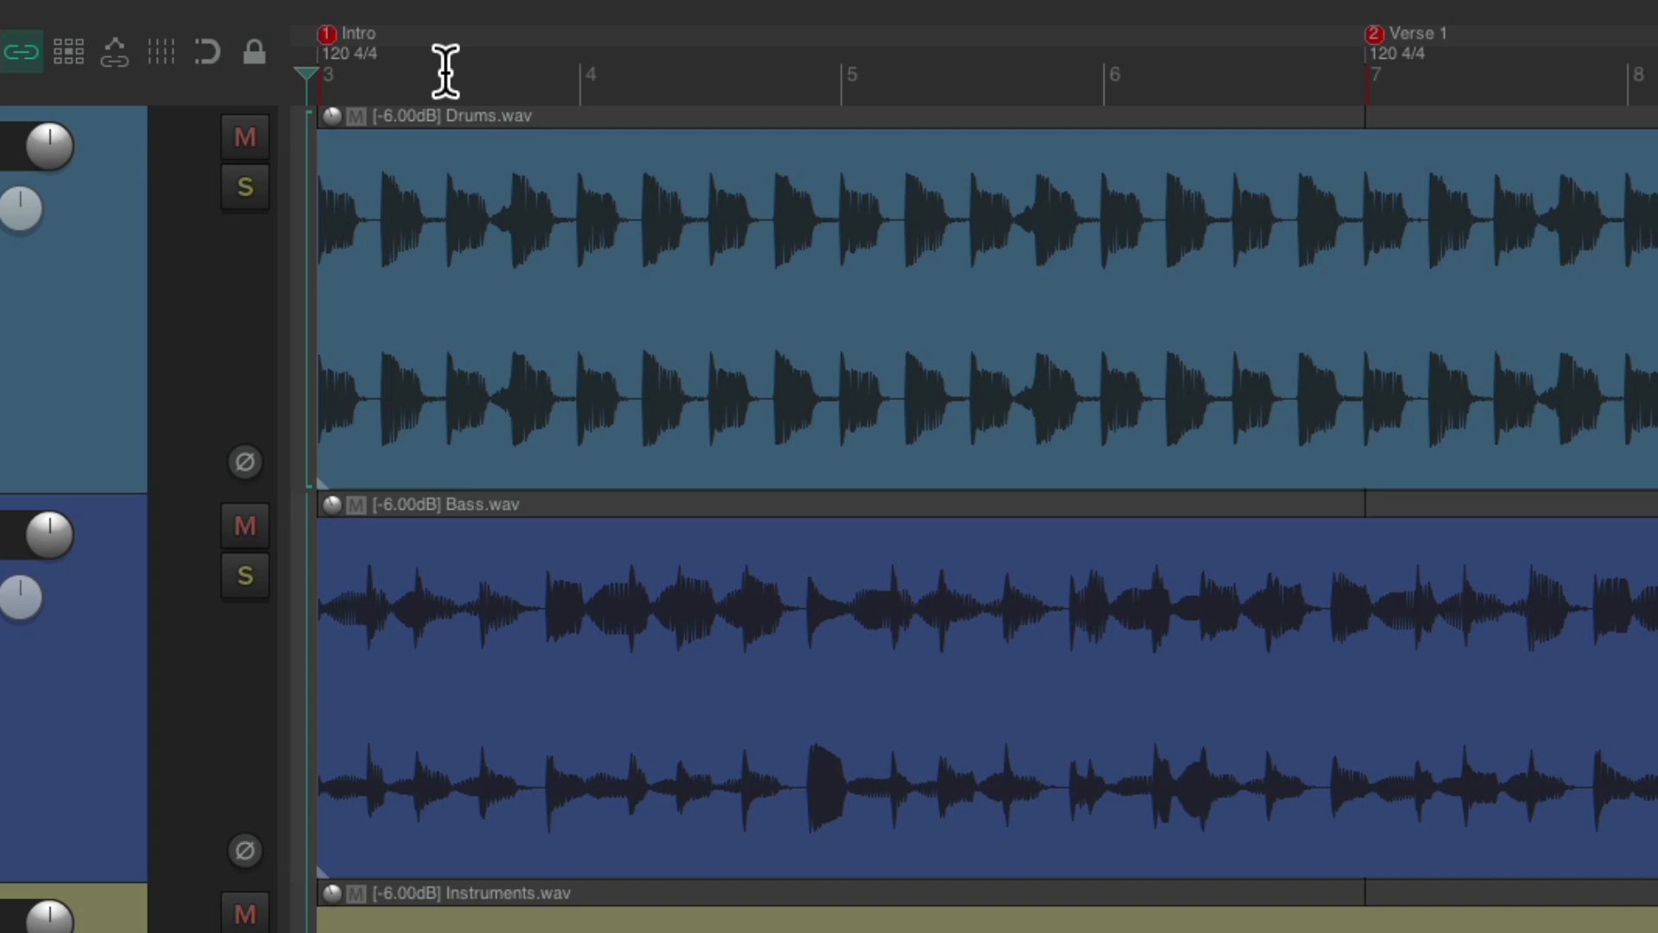
mouse_move(1436, 100)
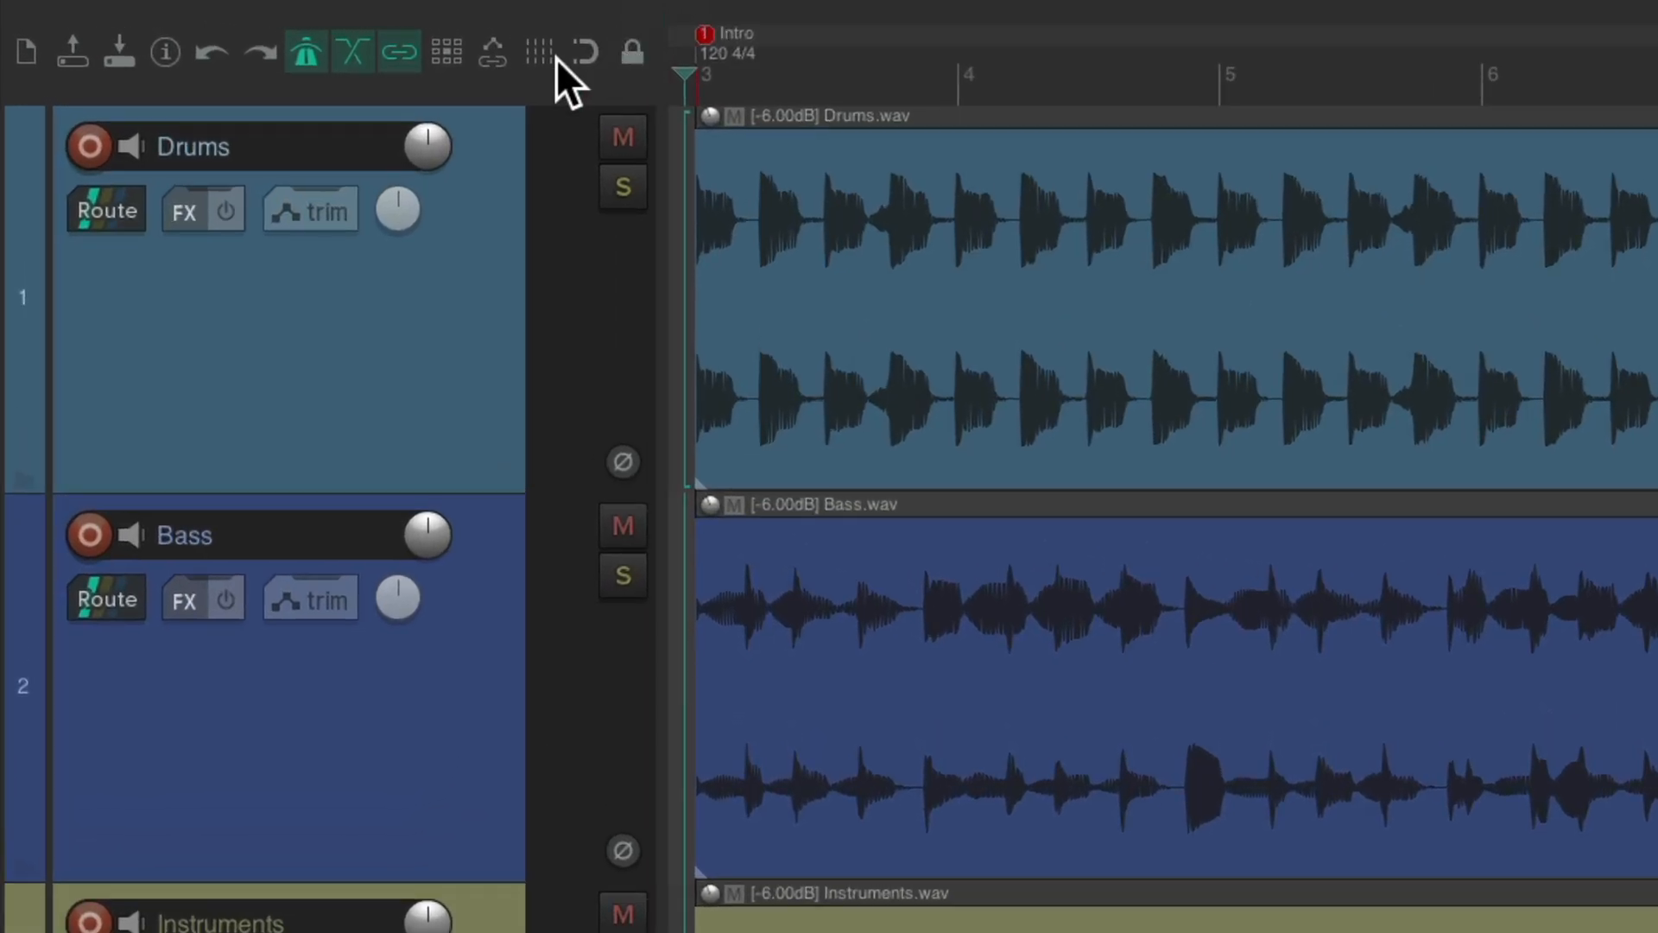
Step: Show bar grid lines and time-select bars 5–6 just before Verse 1
left_click(537, 51)
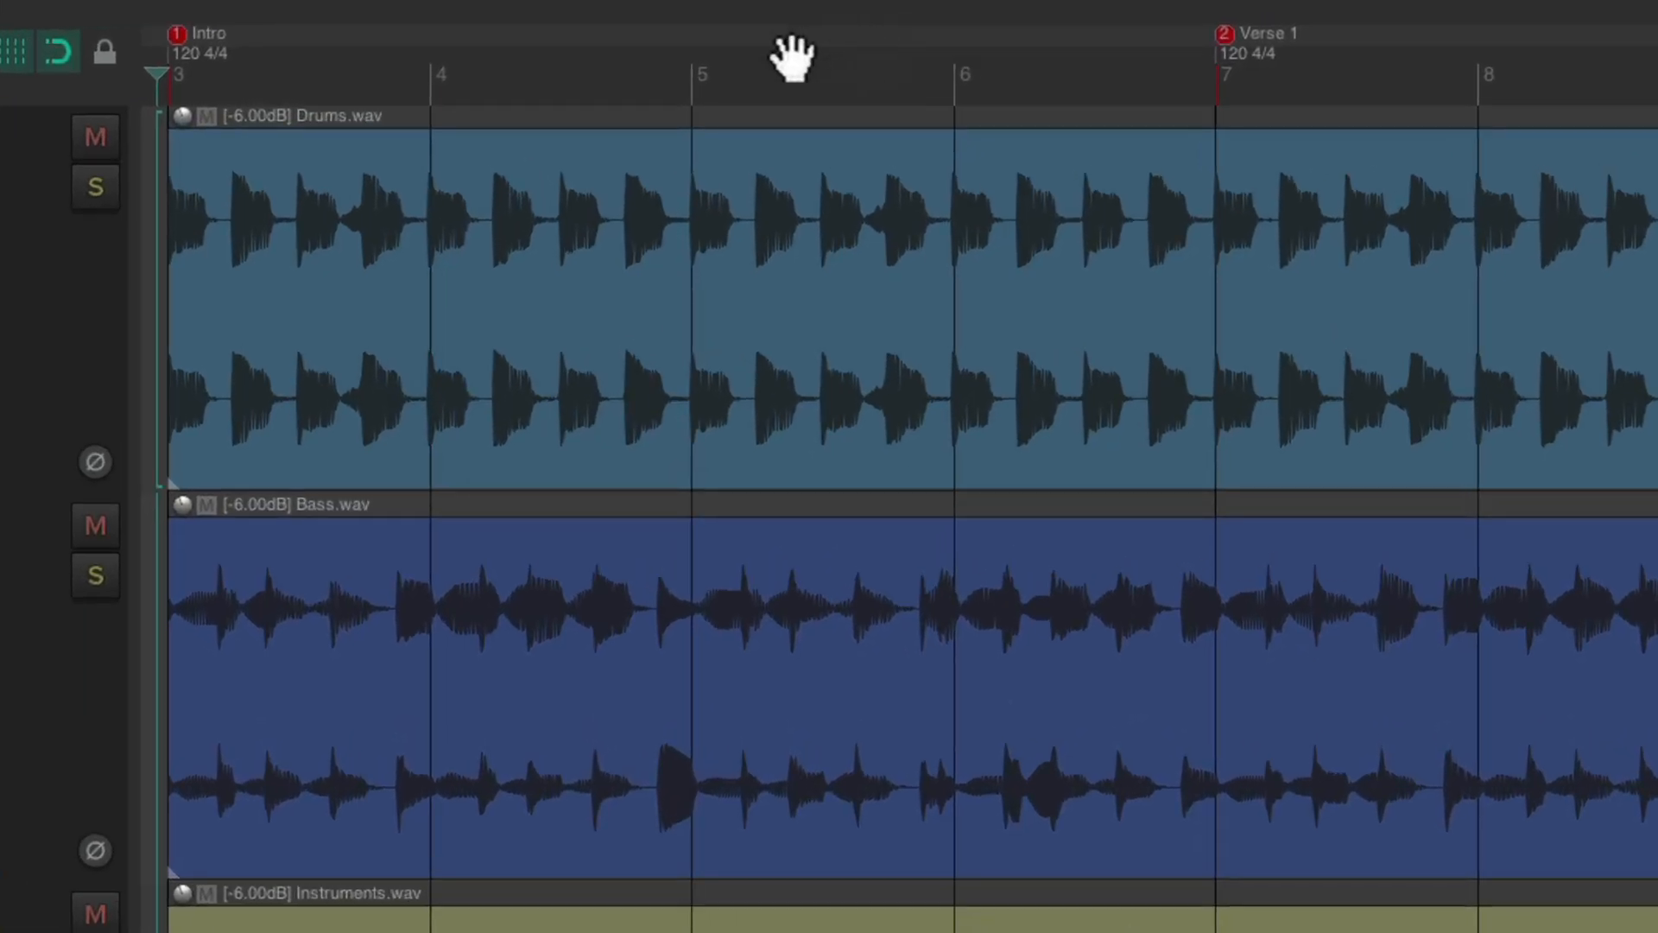
left_click_drag(693, 94, 1185, 93)
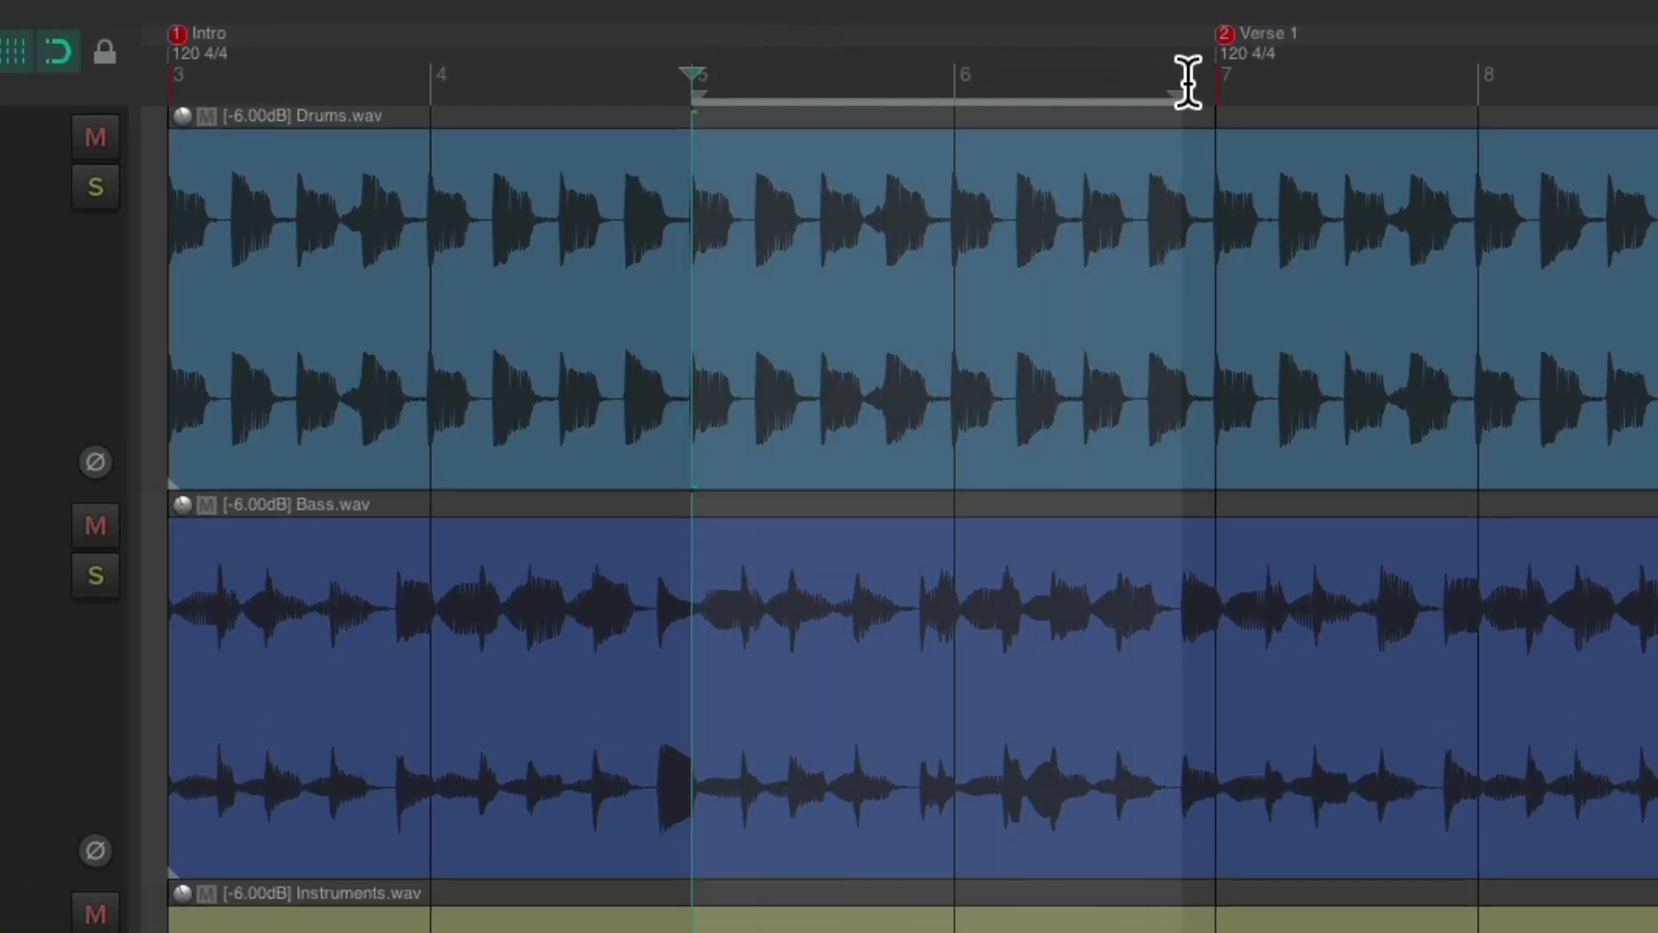
mouse_move(1111, 206)
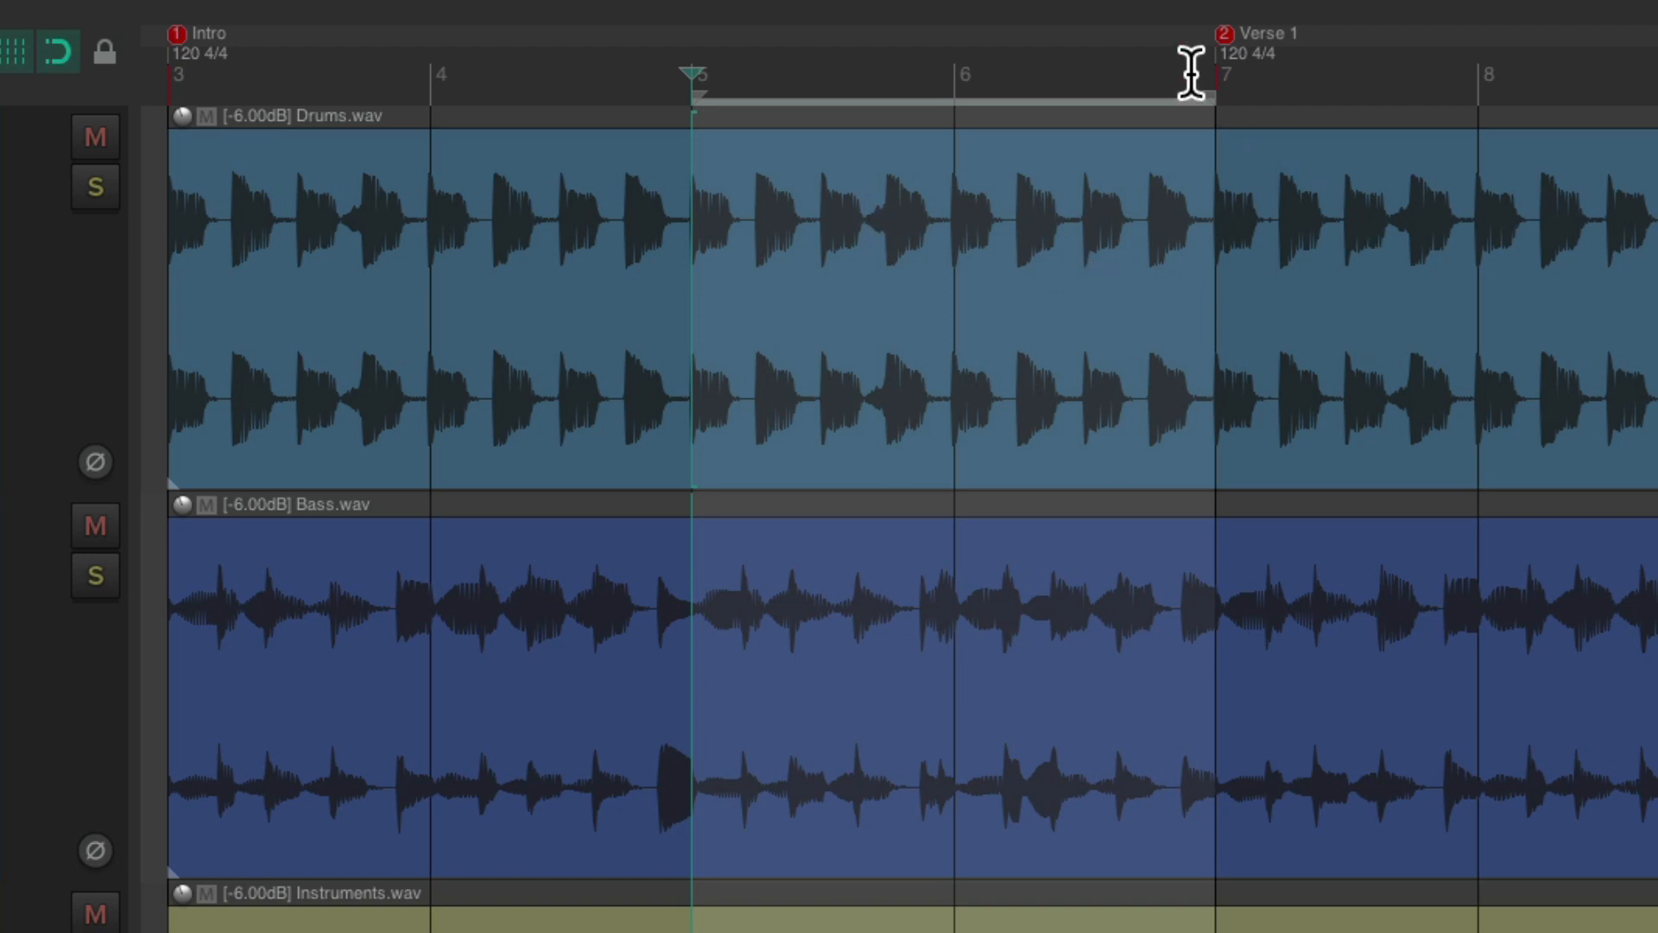
mouse_move(891, 61)
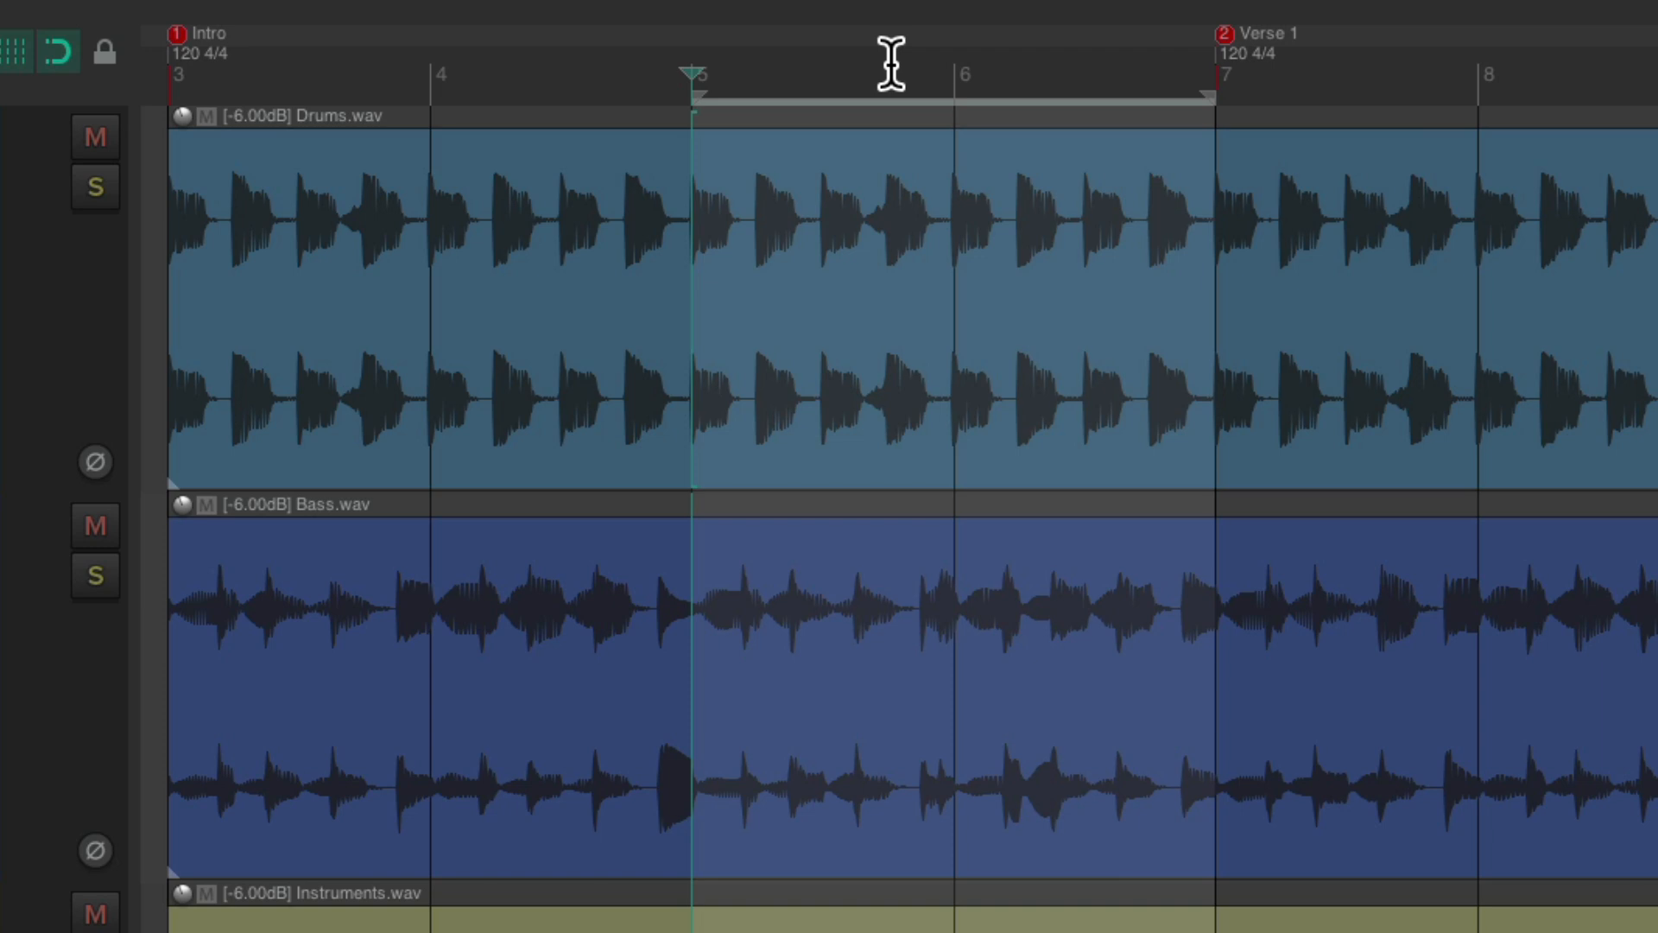
Step: Remove the selected bars' contents, moving later items so Verse 1 starts at bar 5
right_click(891, 63)
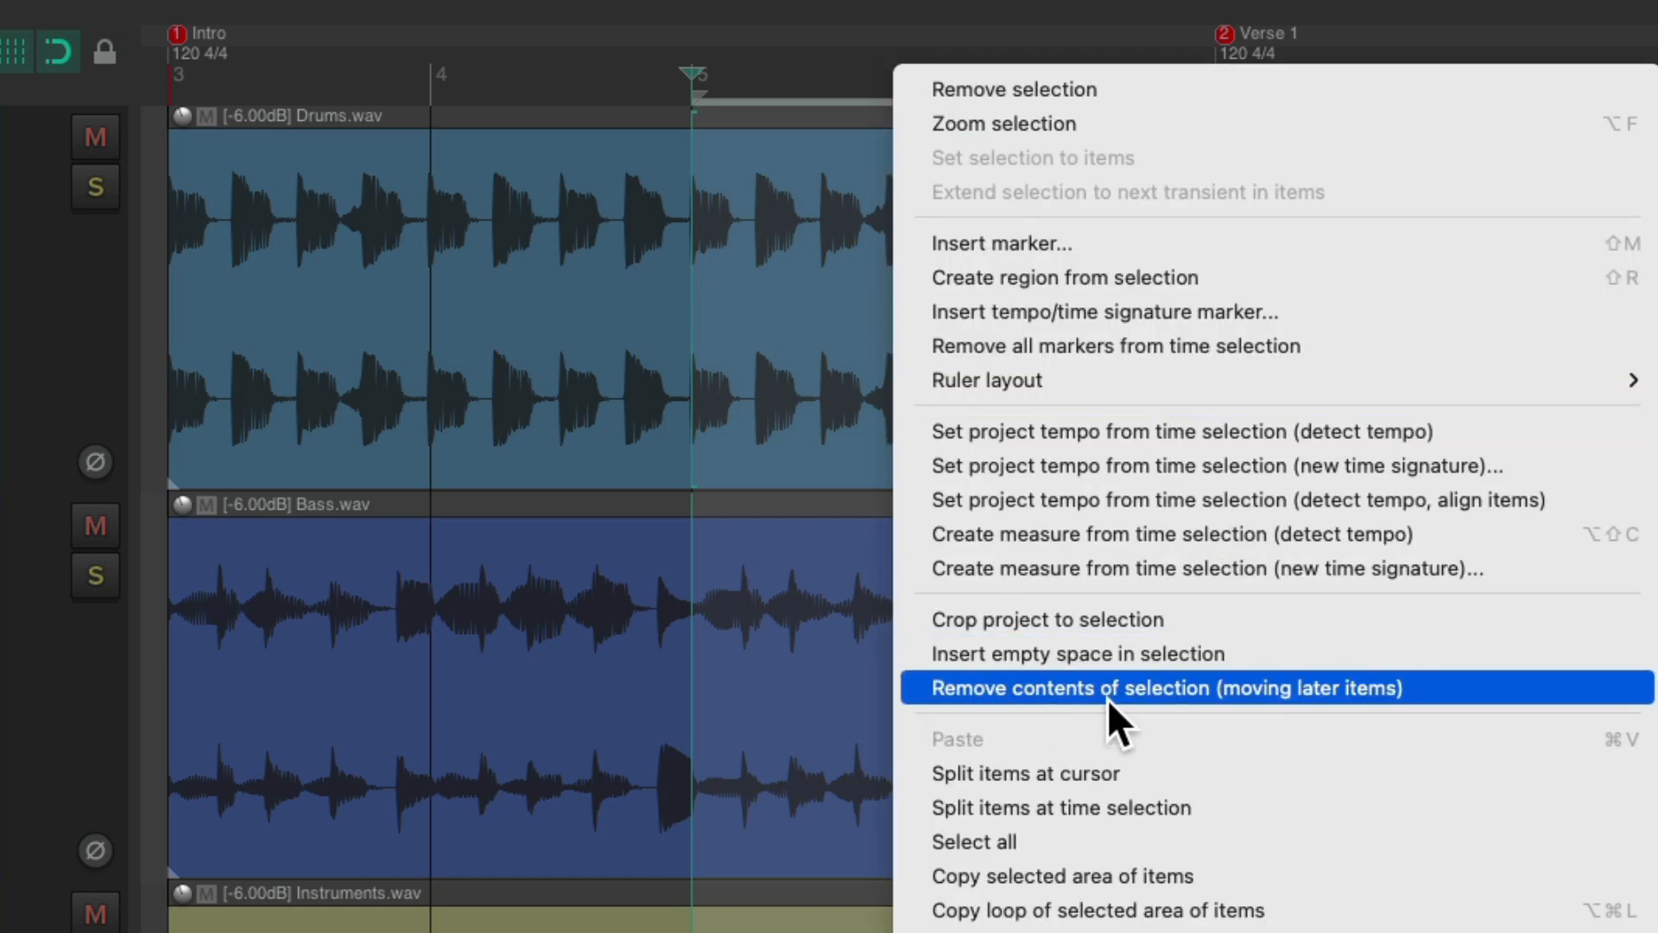
mouse_move(1292, 717)
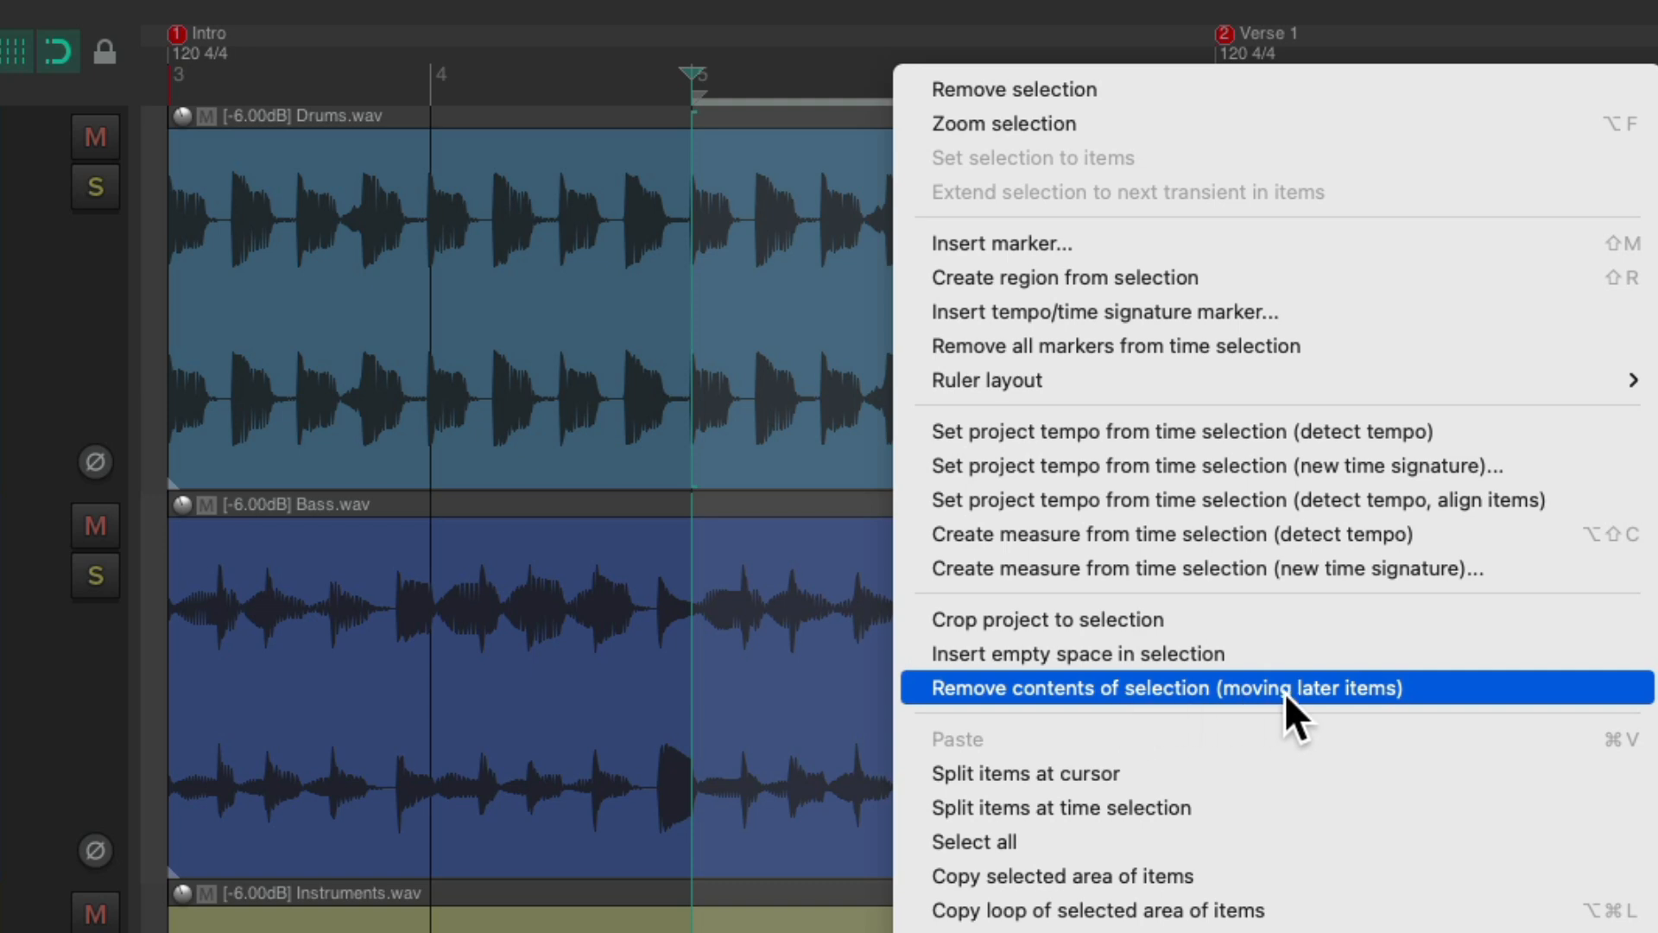
left_click(1165, 688)
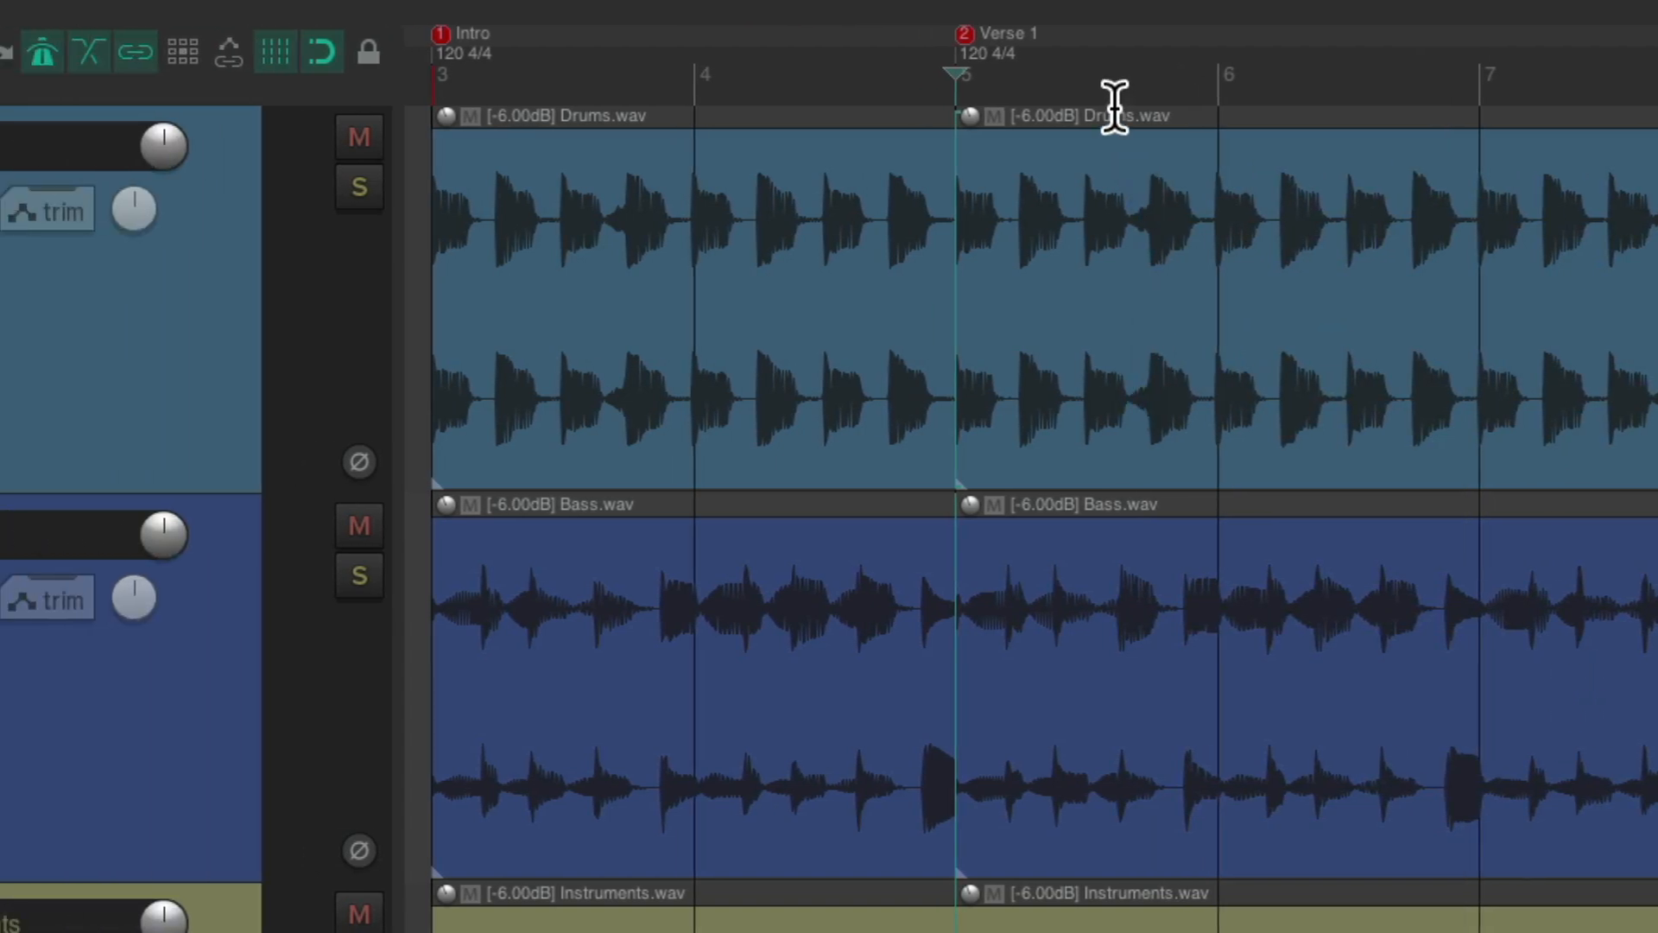
mouse_move(1100, 69)
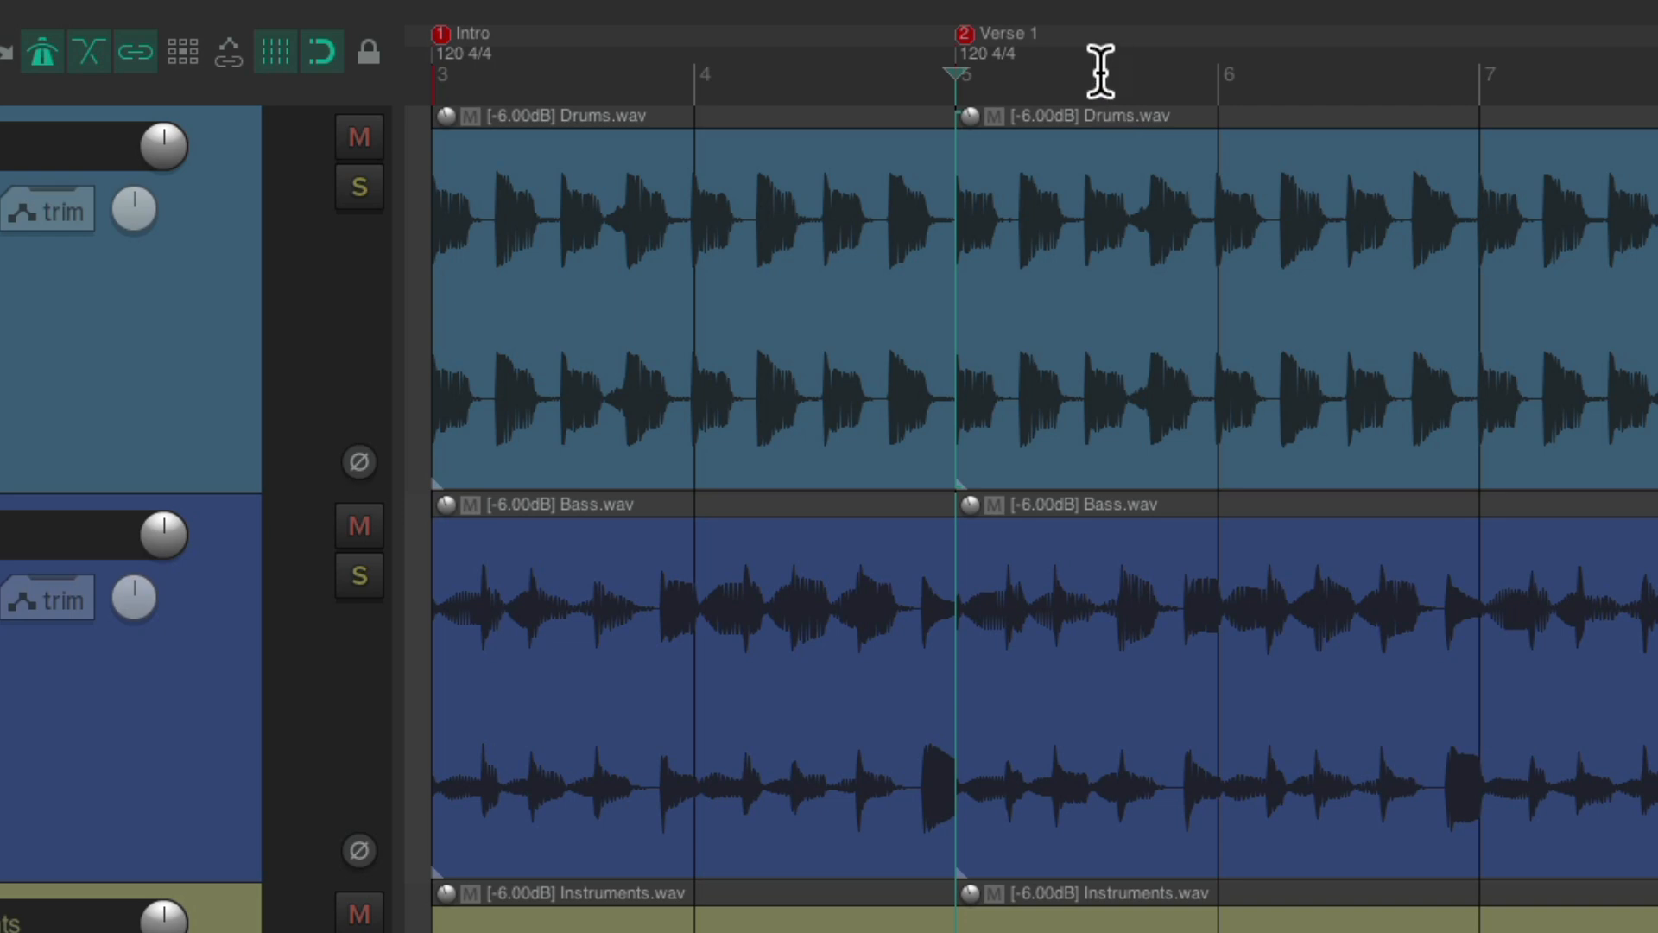
mouse_move(1070, 77)
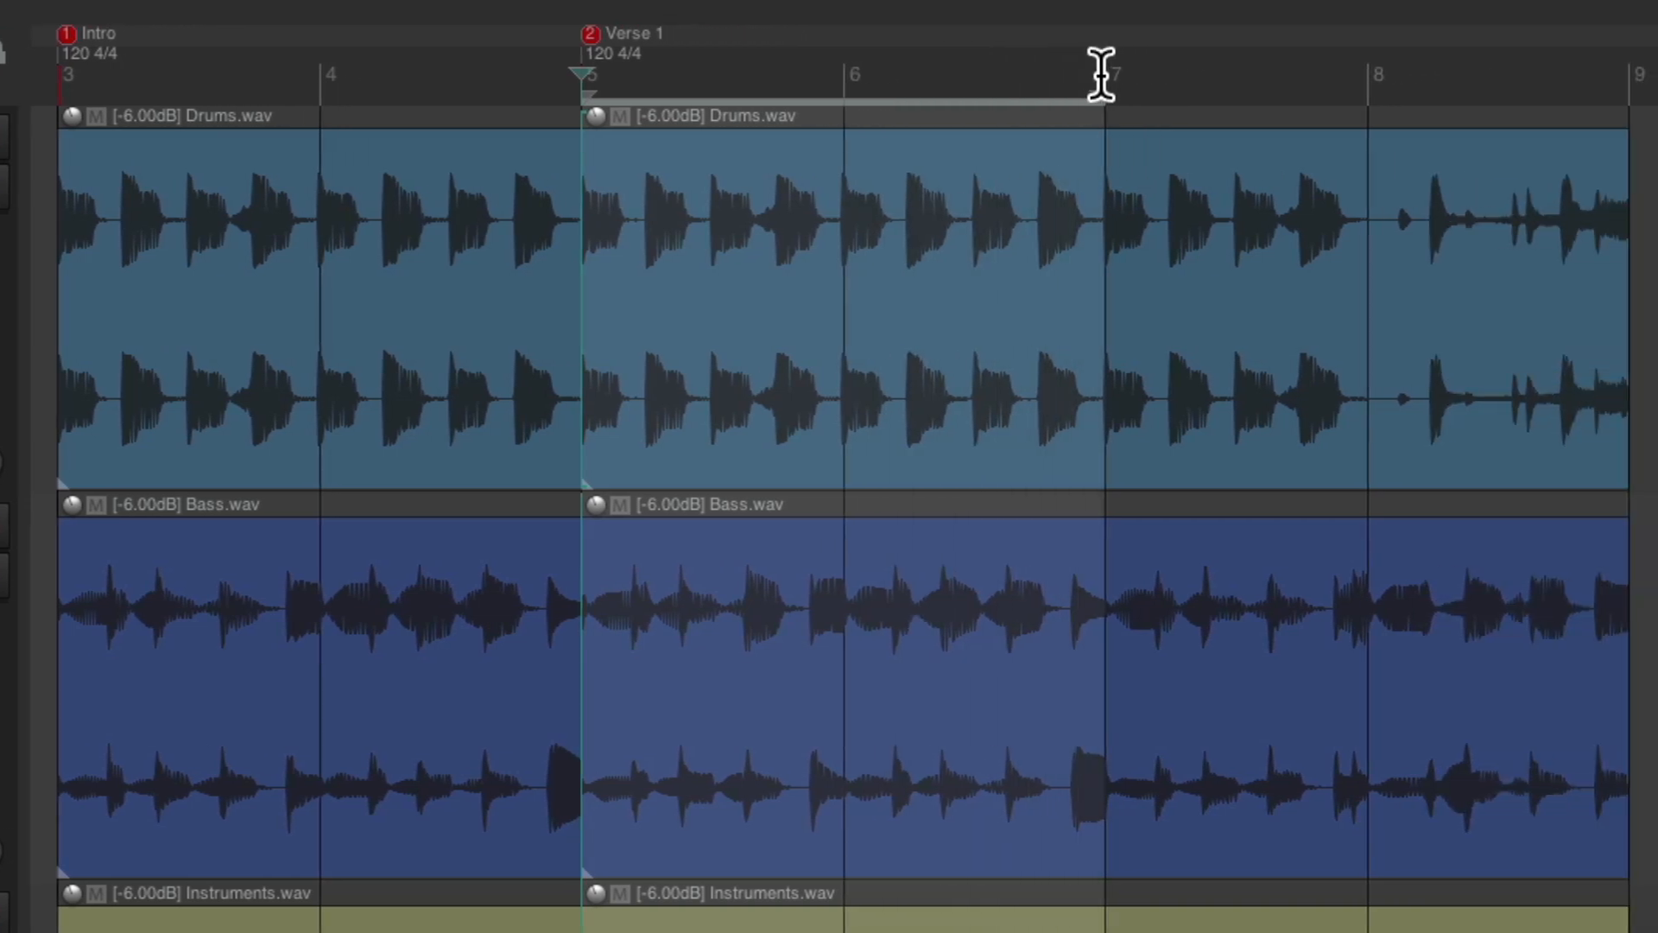
mouse_move(862, 227)
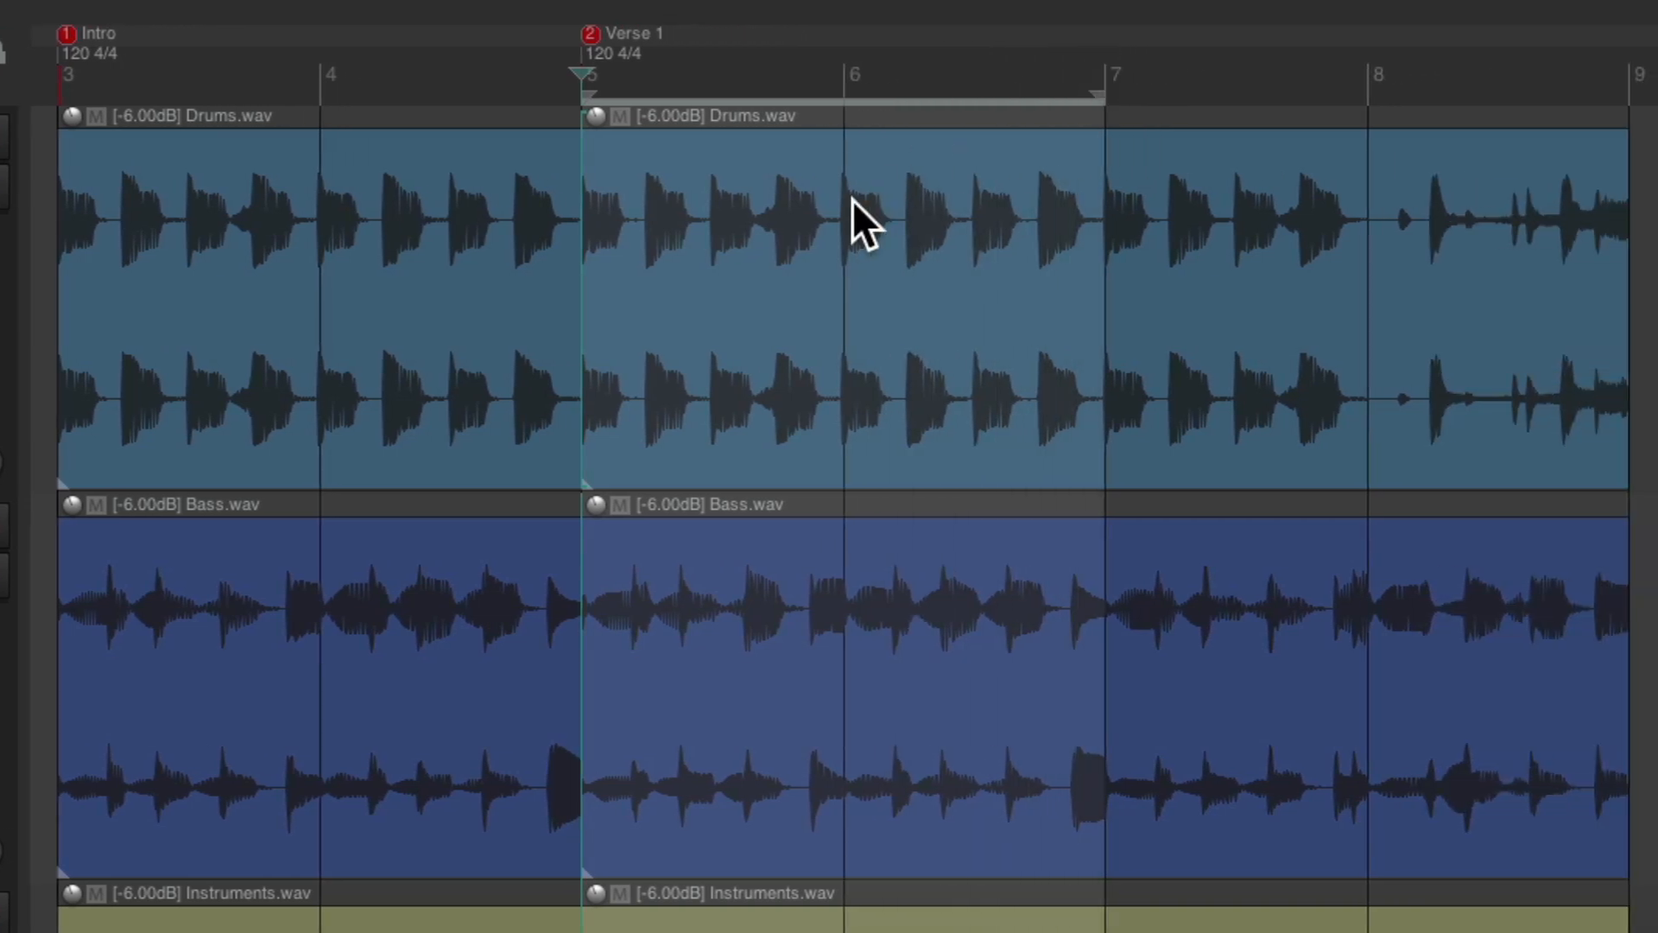
mouse_move(760, 67)
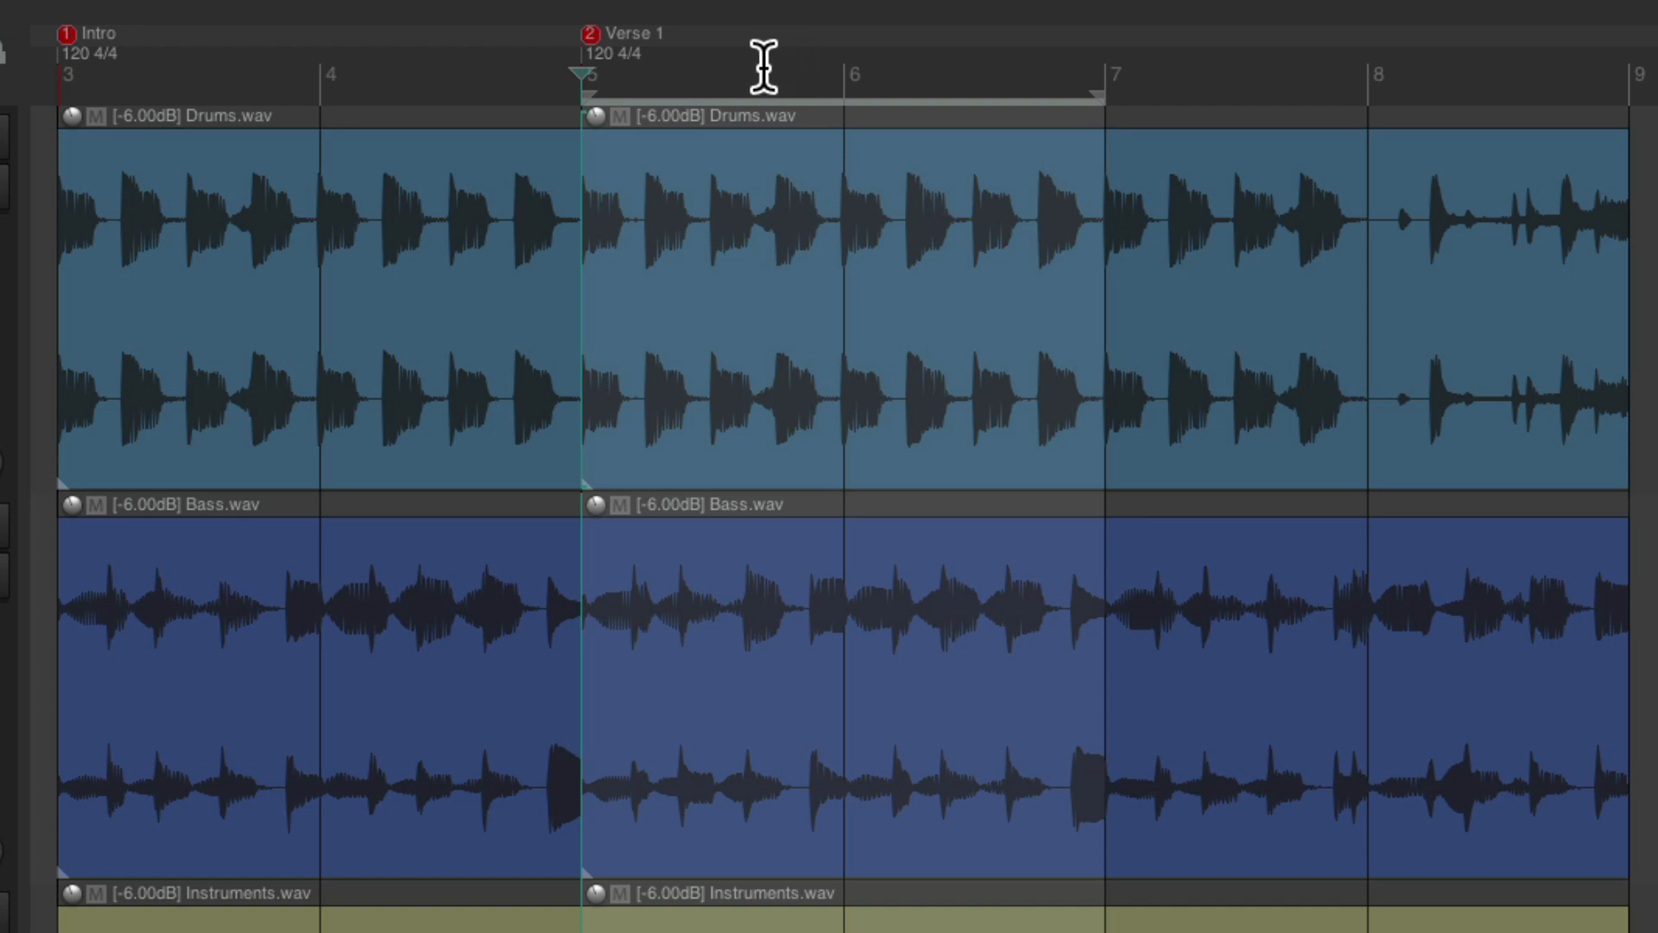
Step: Insert two bars of empty space in the selection, pushing Verse 1 to bar 7
right_click(762, 64)
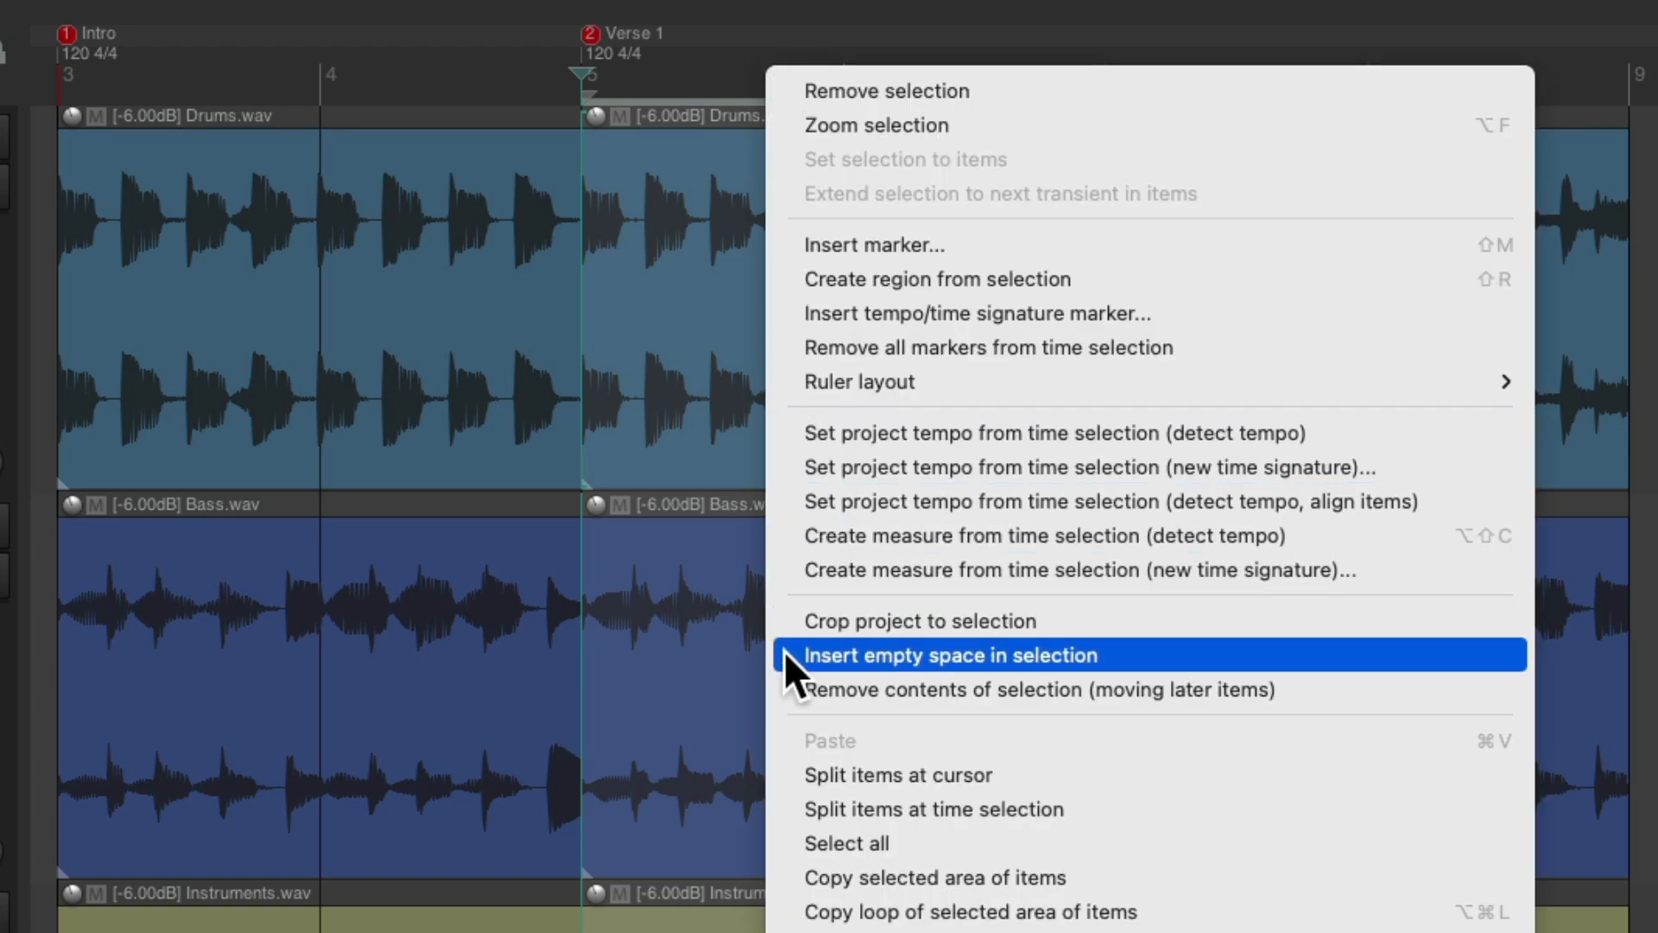
mouse_move(904, 683)
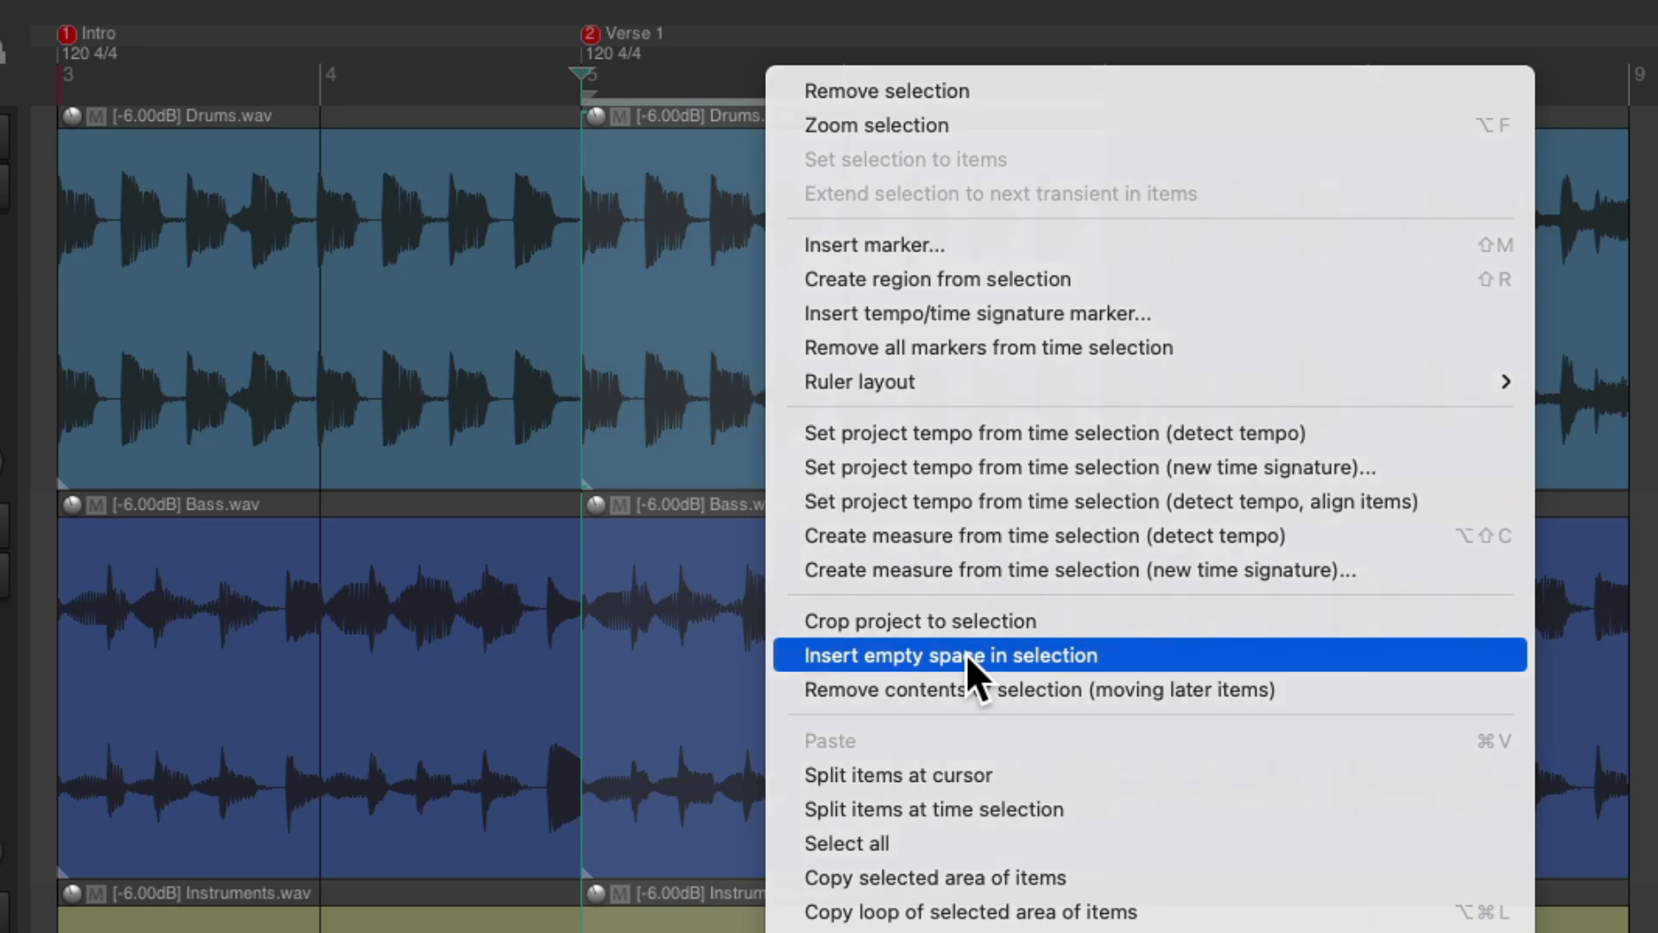
left_click(949, 654)
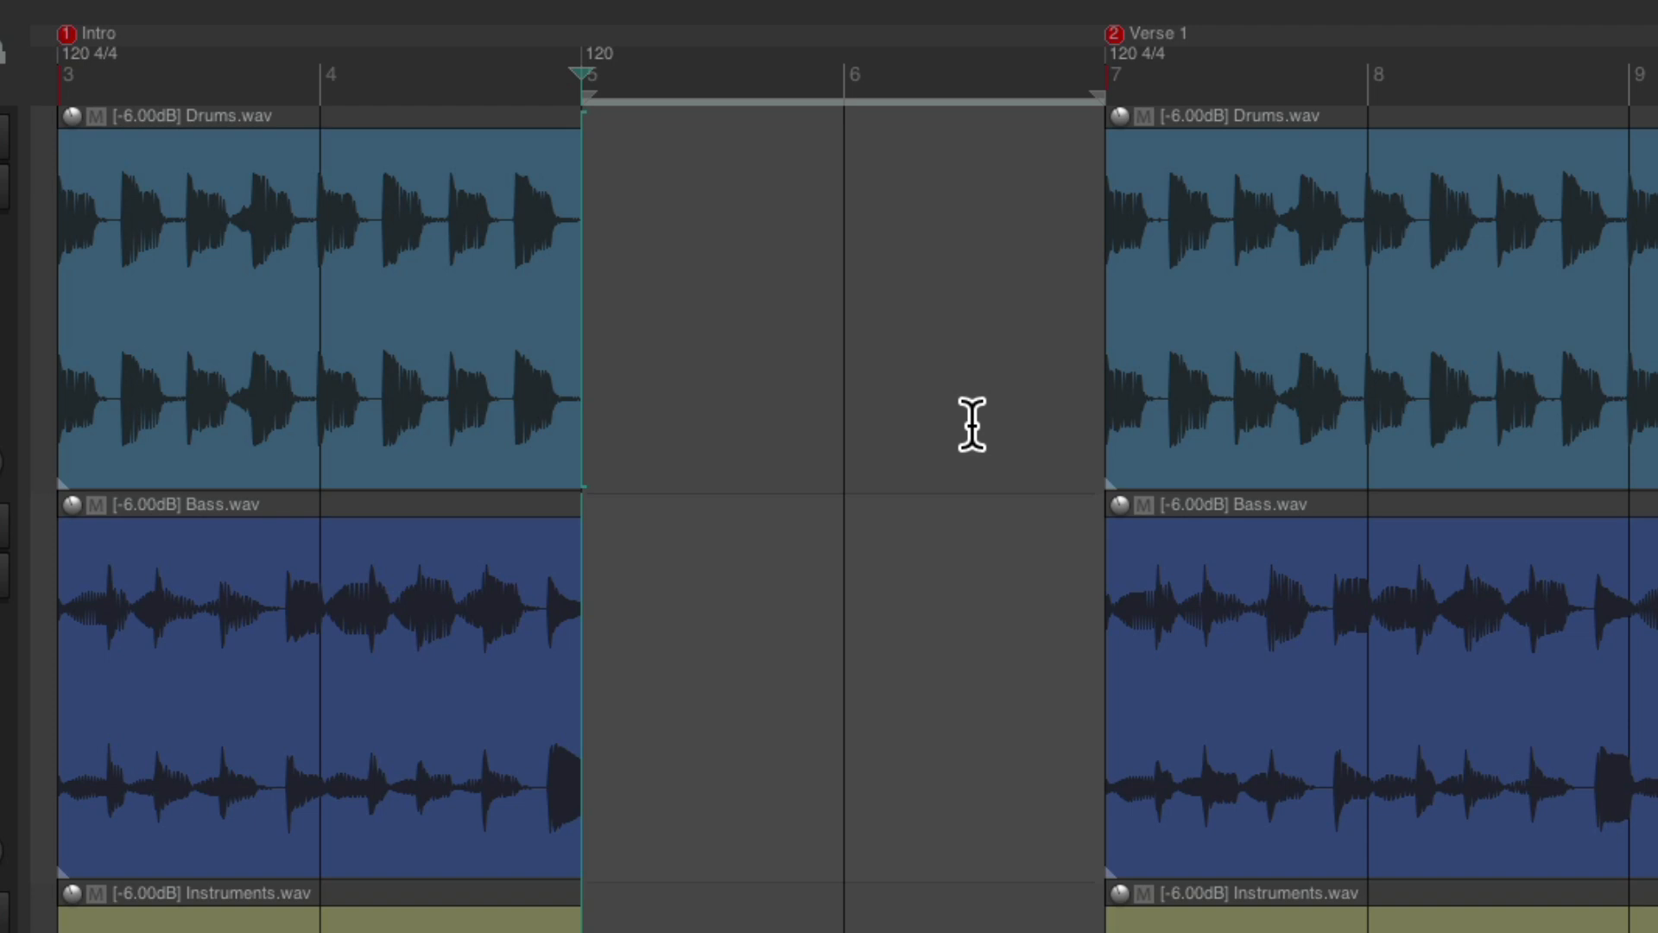
mouse_move(1300, 204)
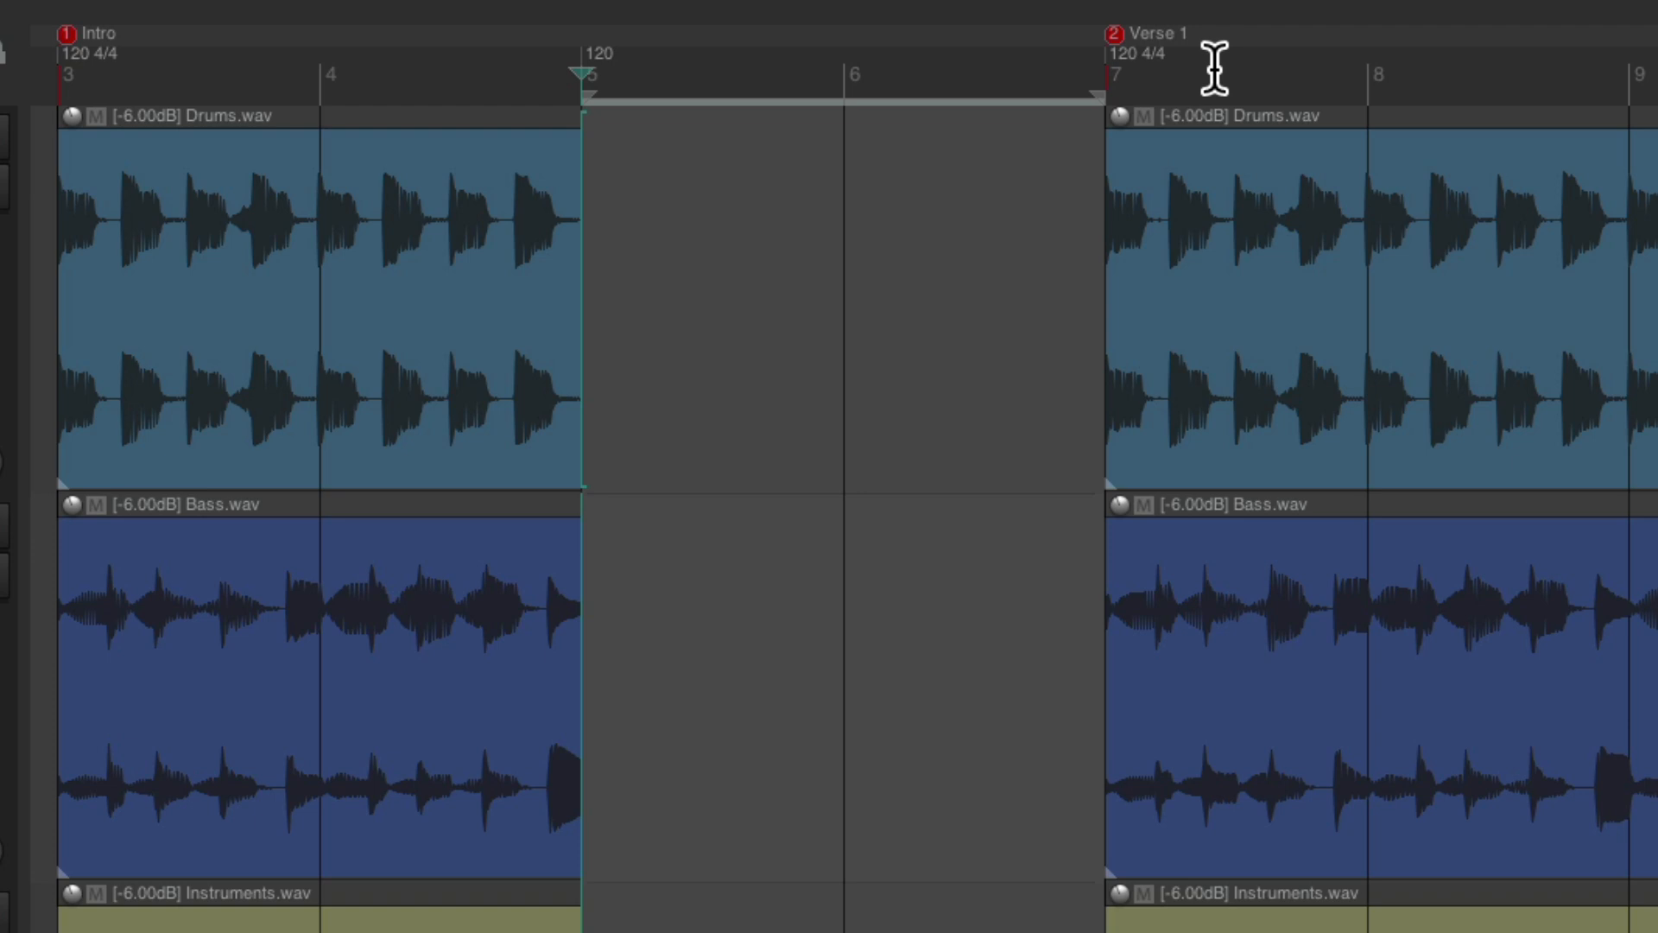
mouse_move(746, 277)
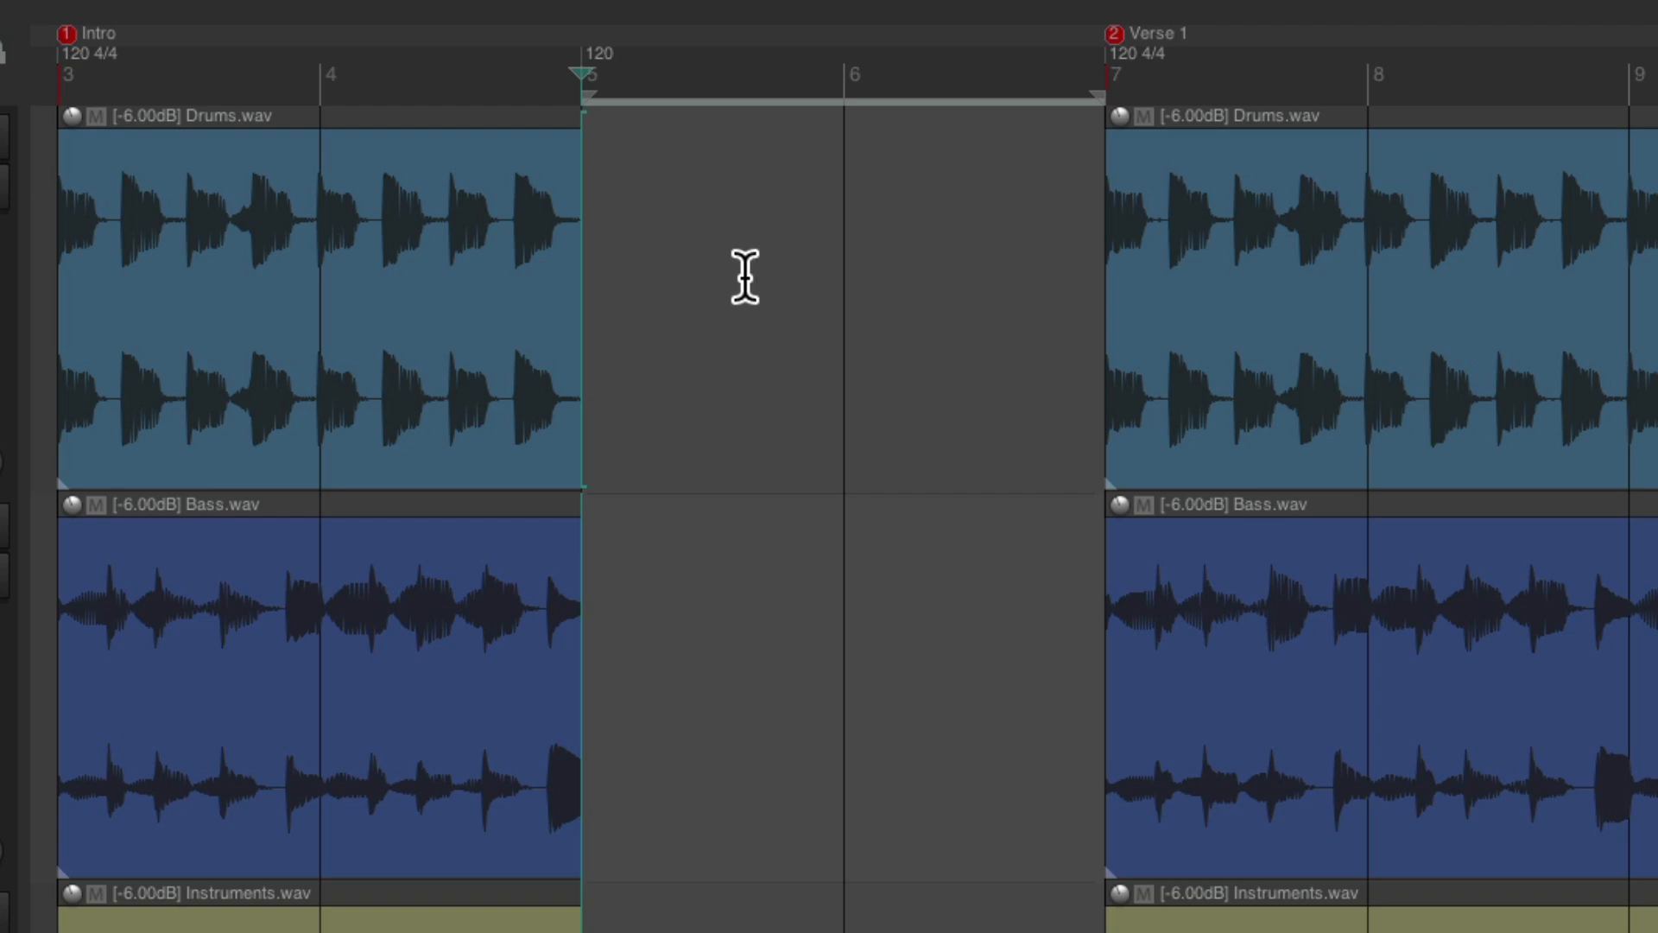
mouse_move(1009, 273)
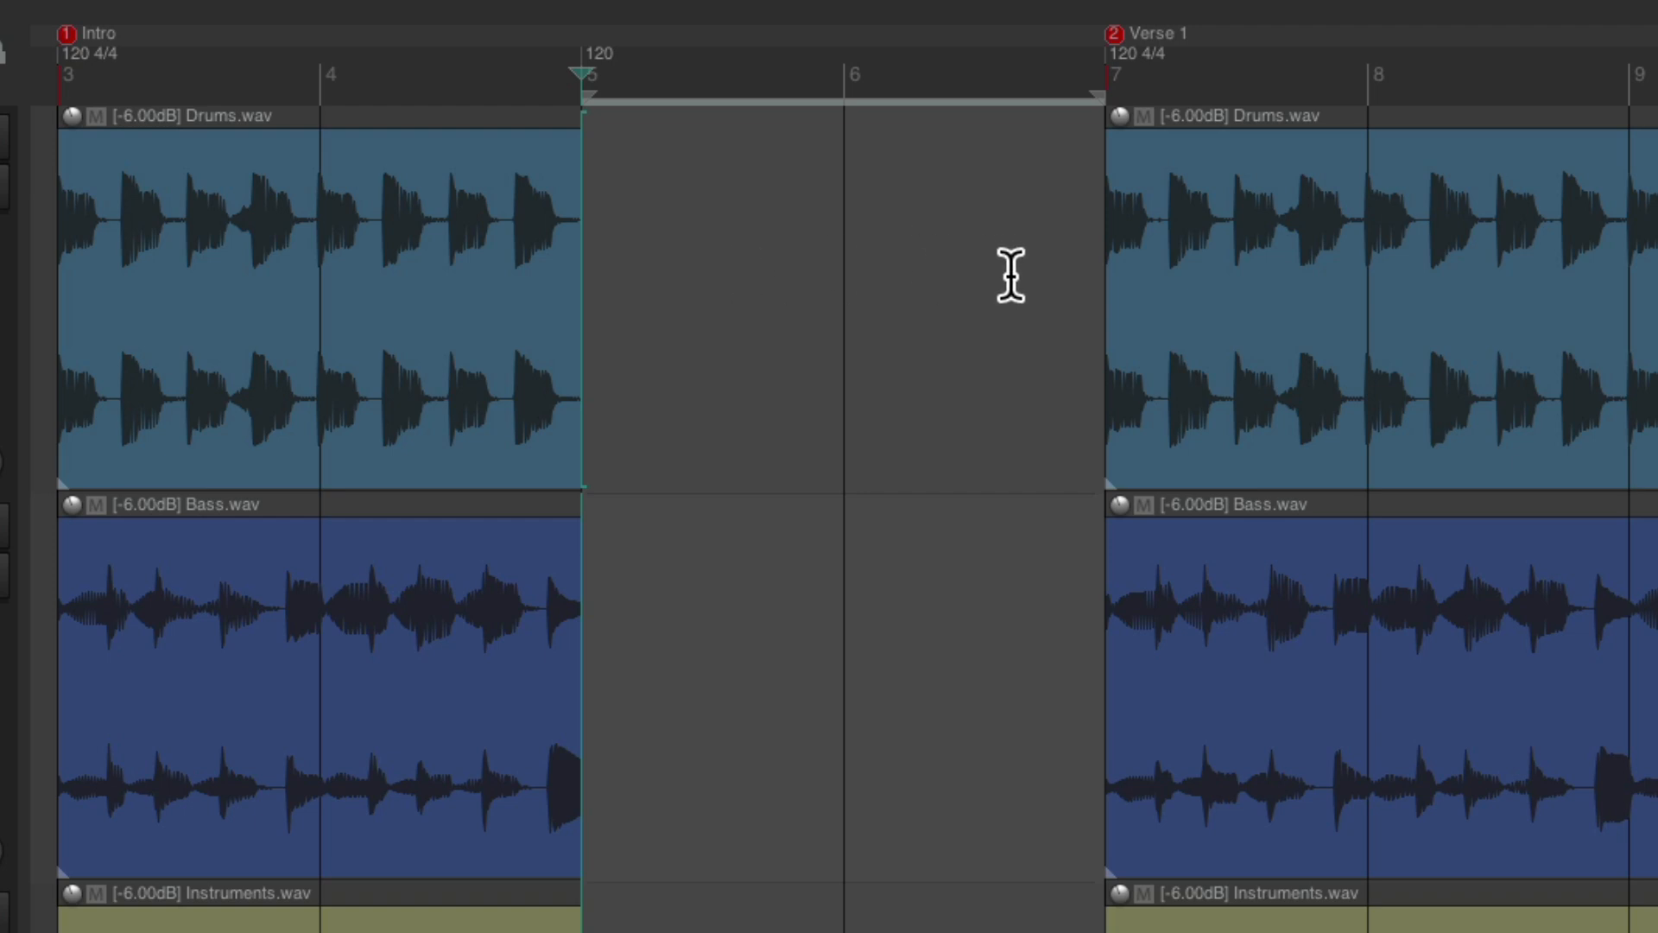
mouse_move(646, 83)
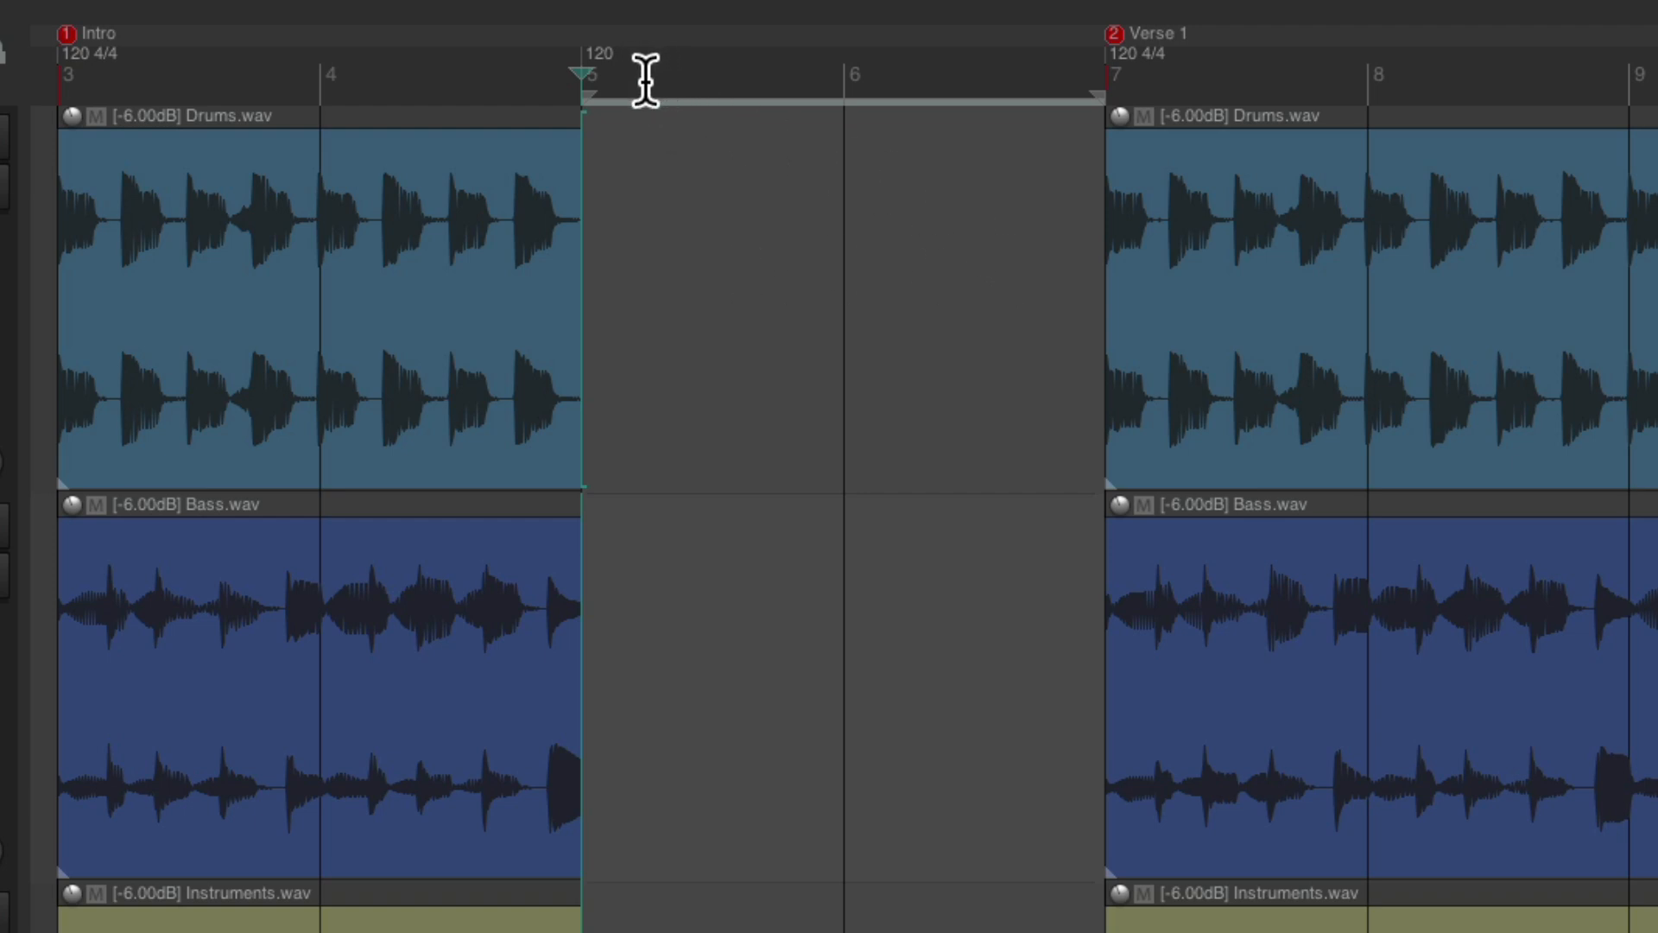
mouse_move(1213, 83)
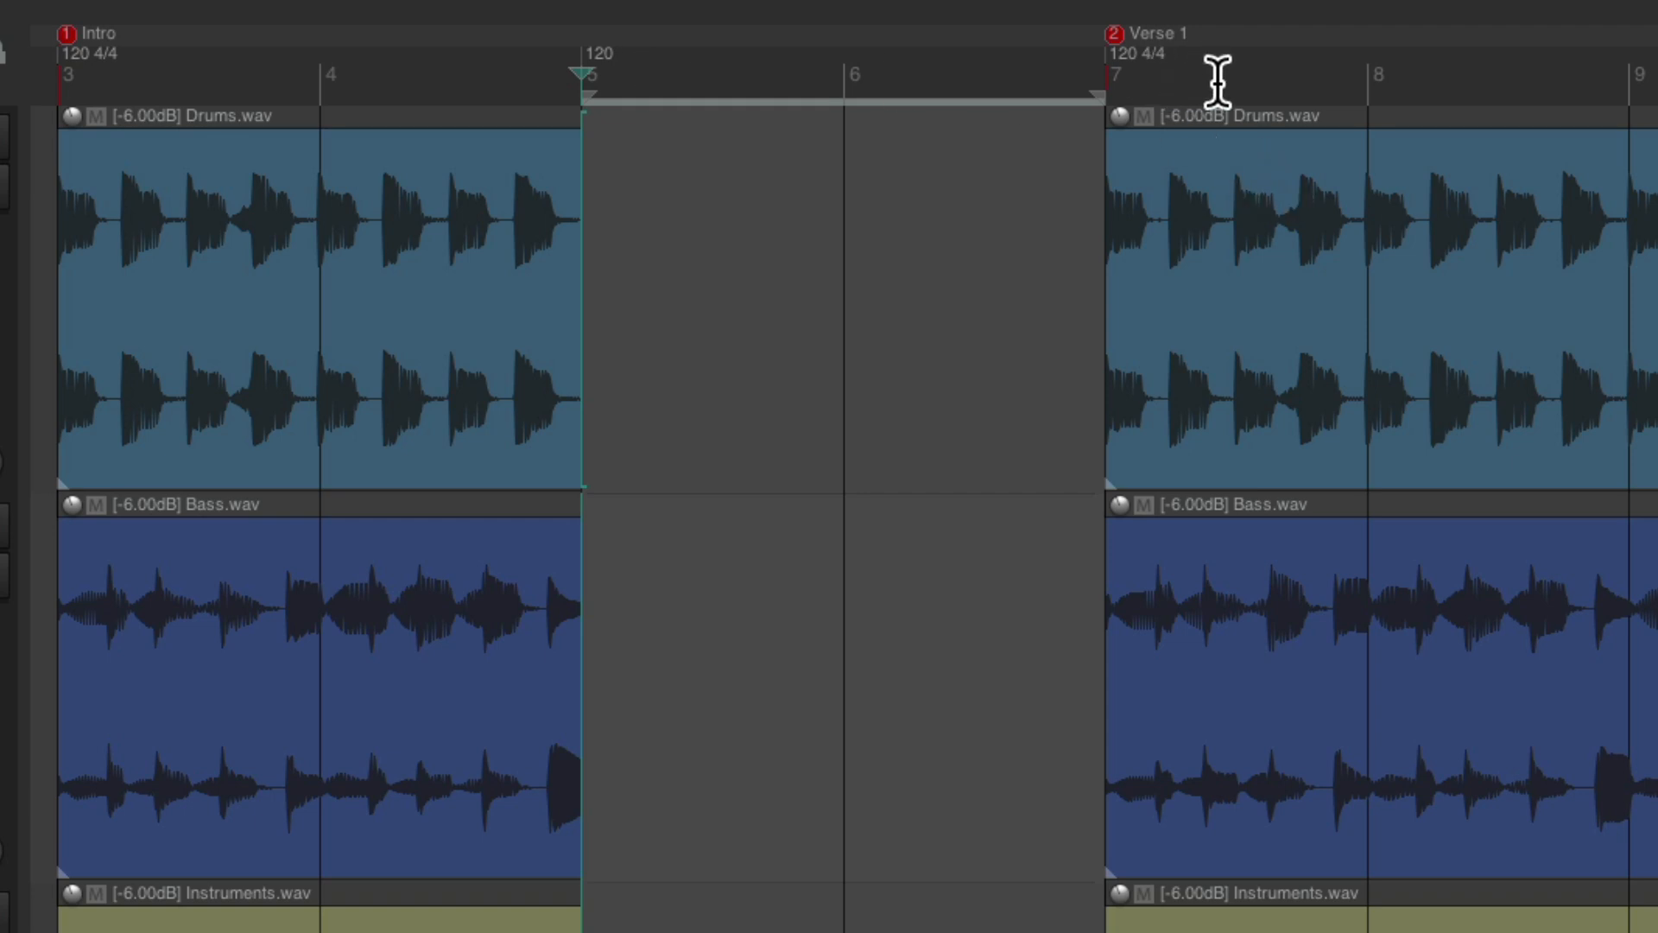
mouse_move(619, 250)
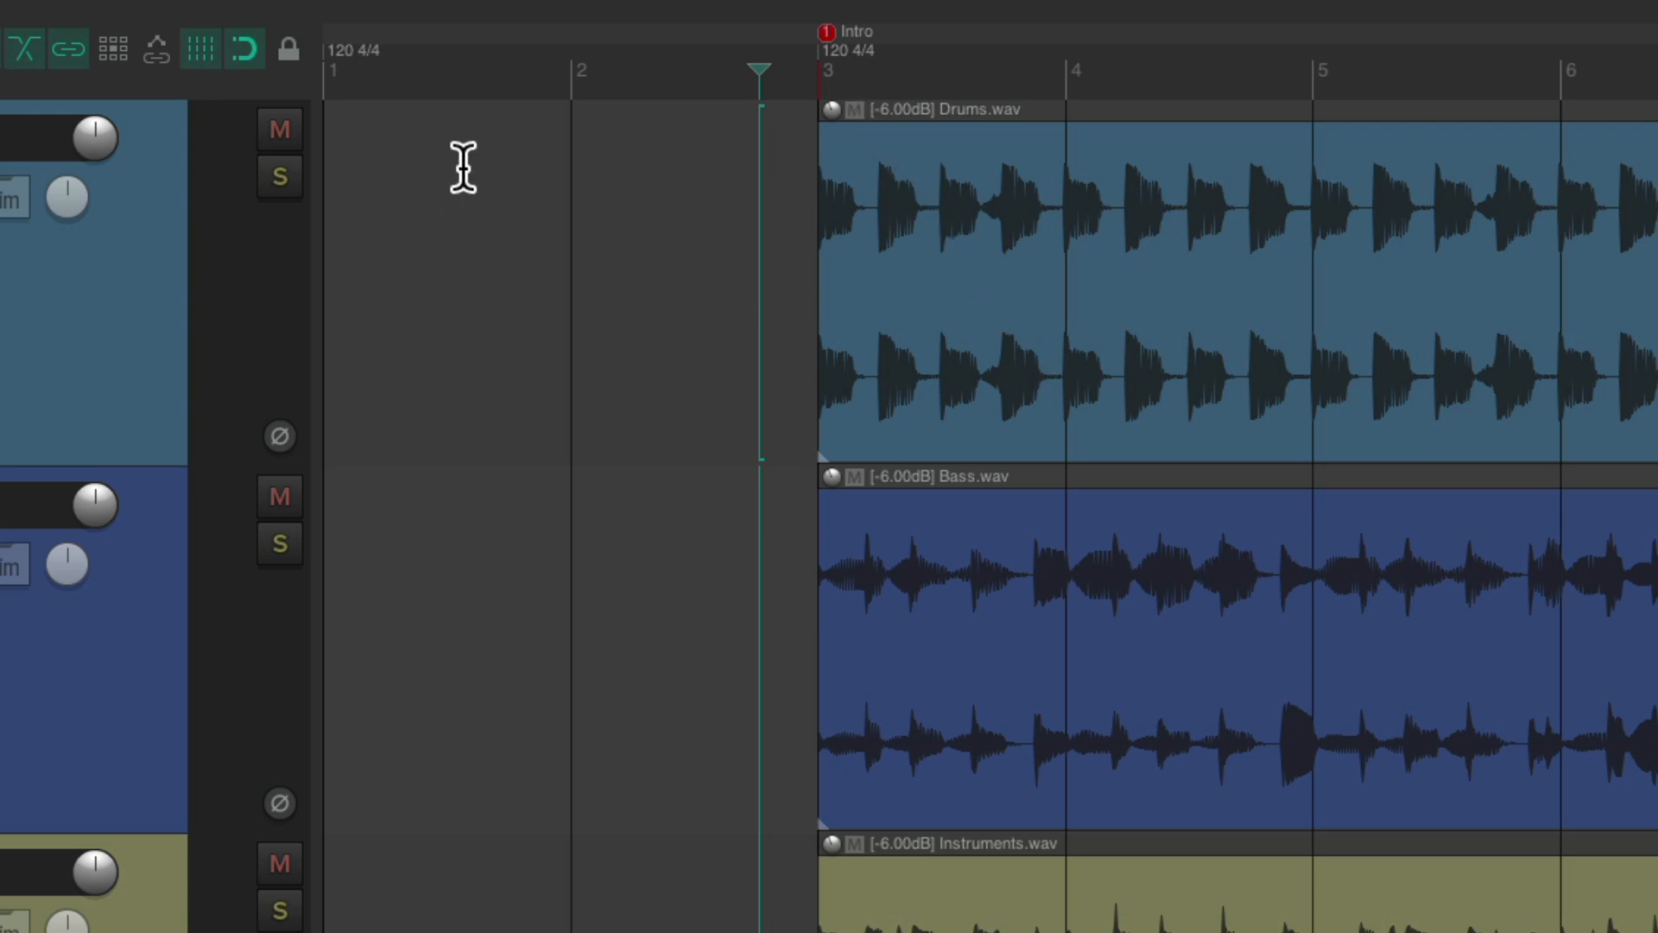
mouse_move(606, 362)
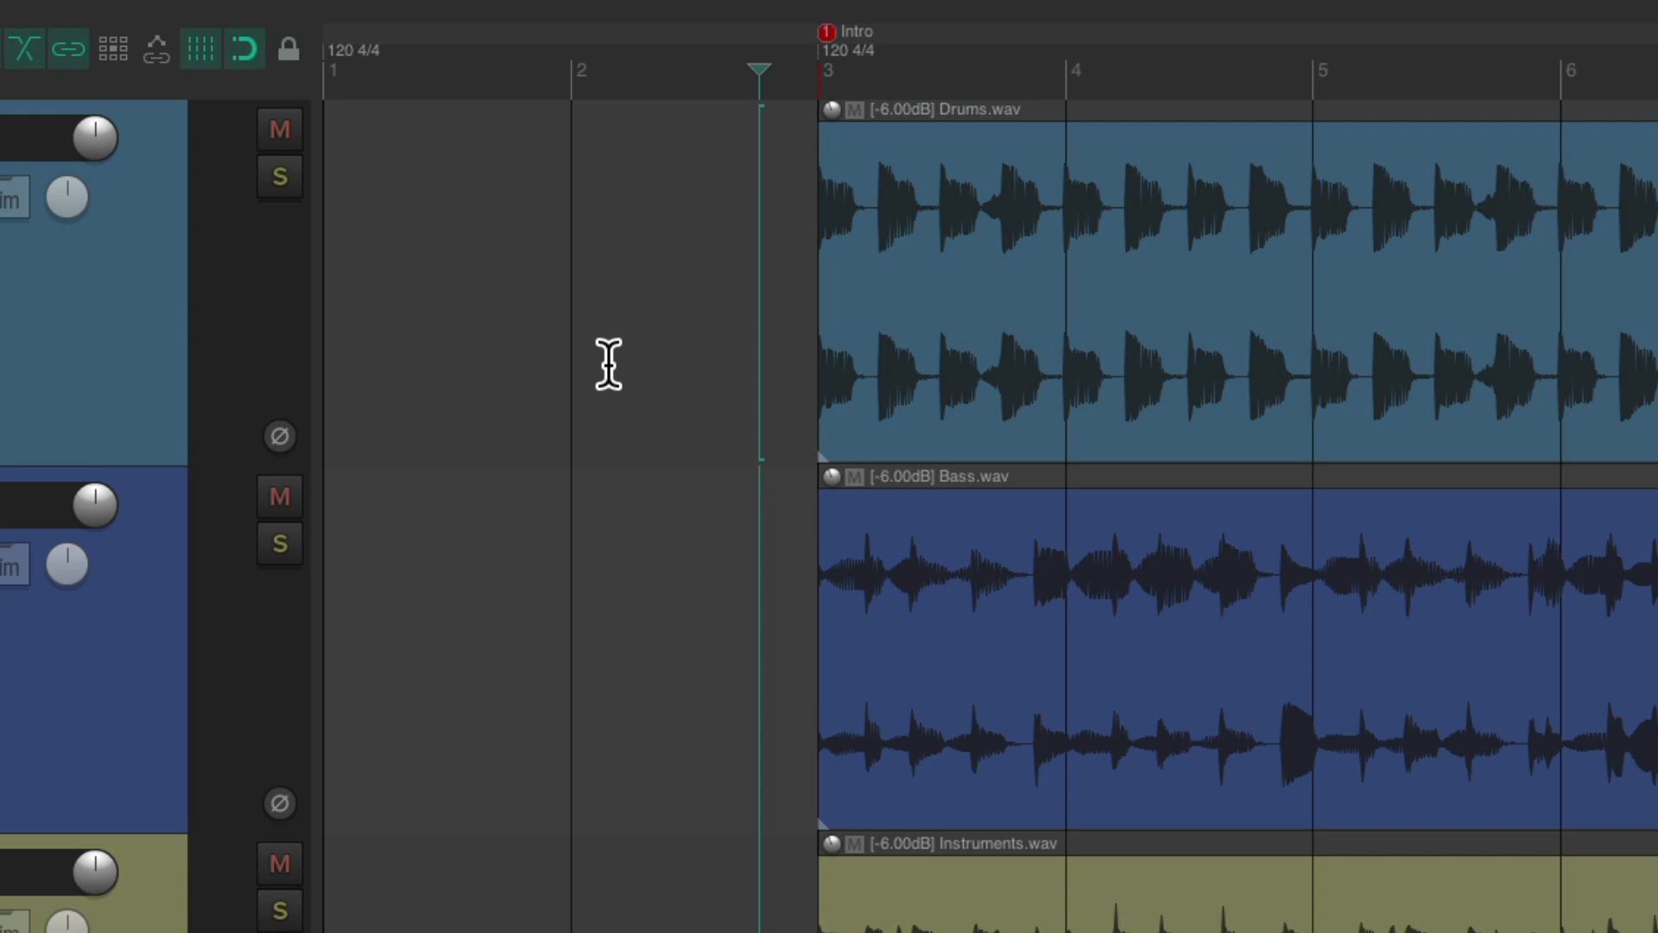
mouse_move(776, 322)
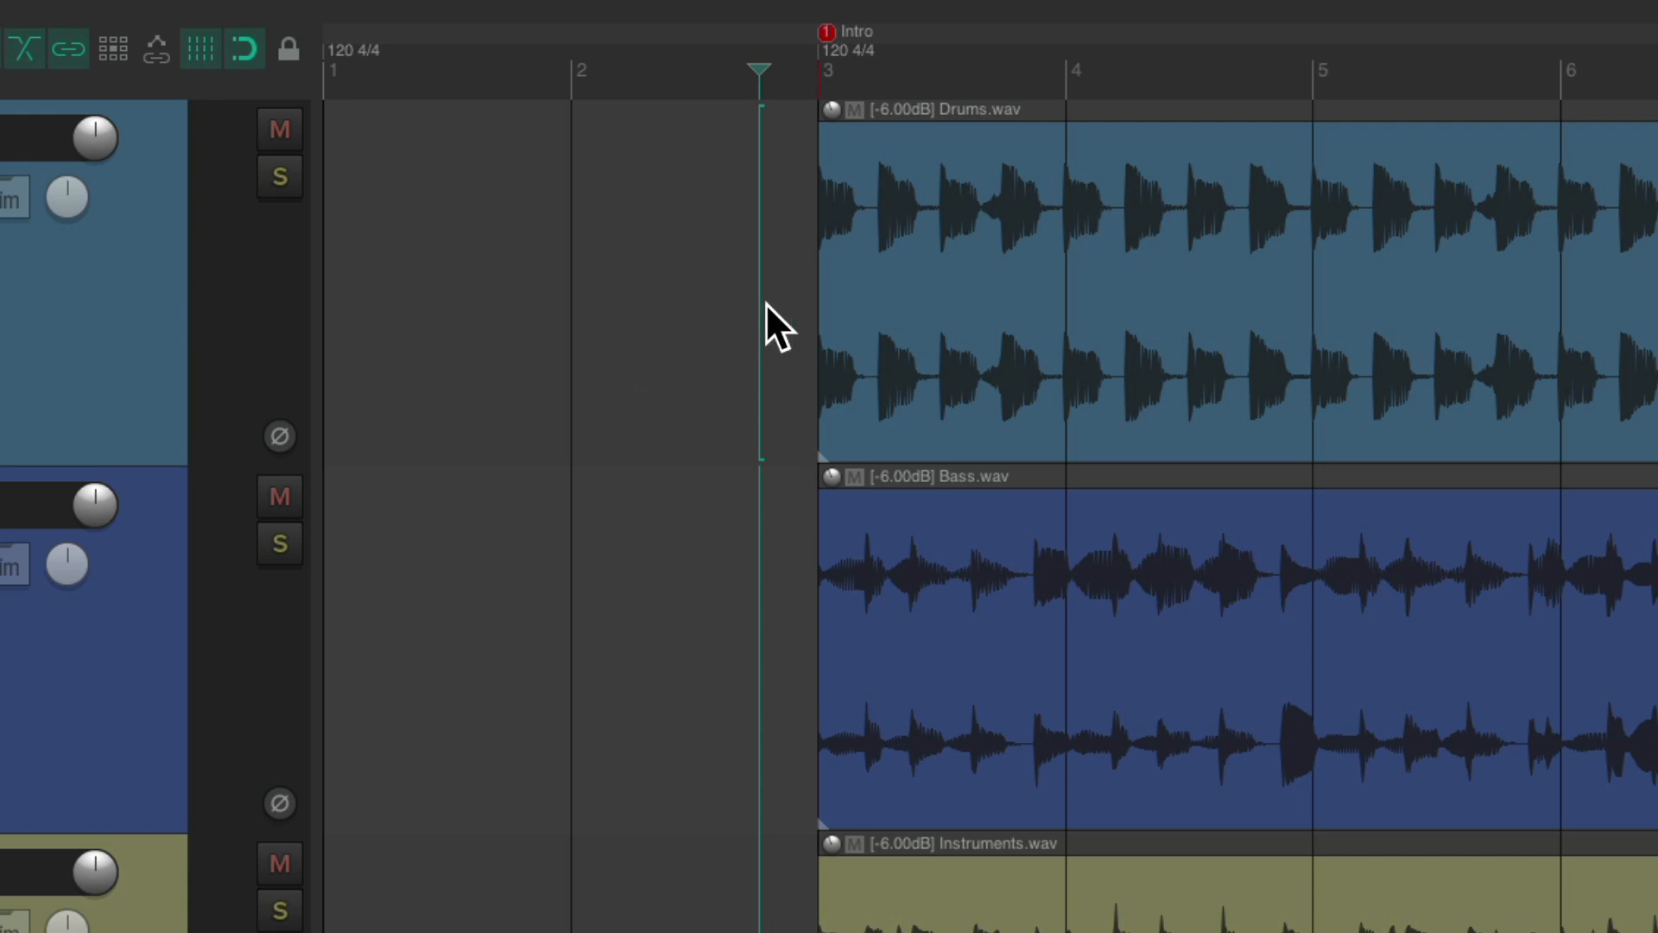
mouse_move(833, 307)
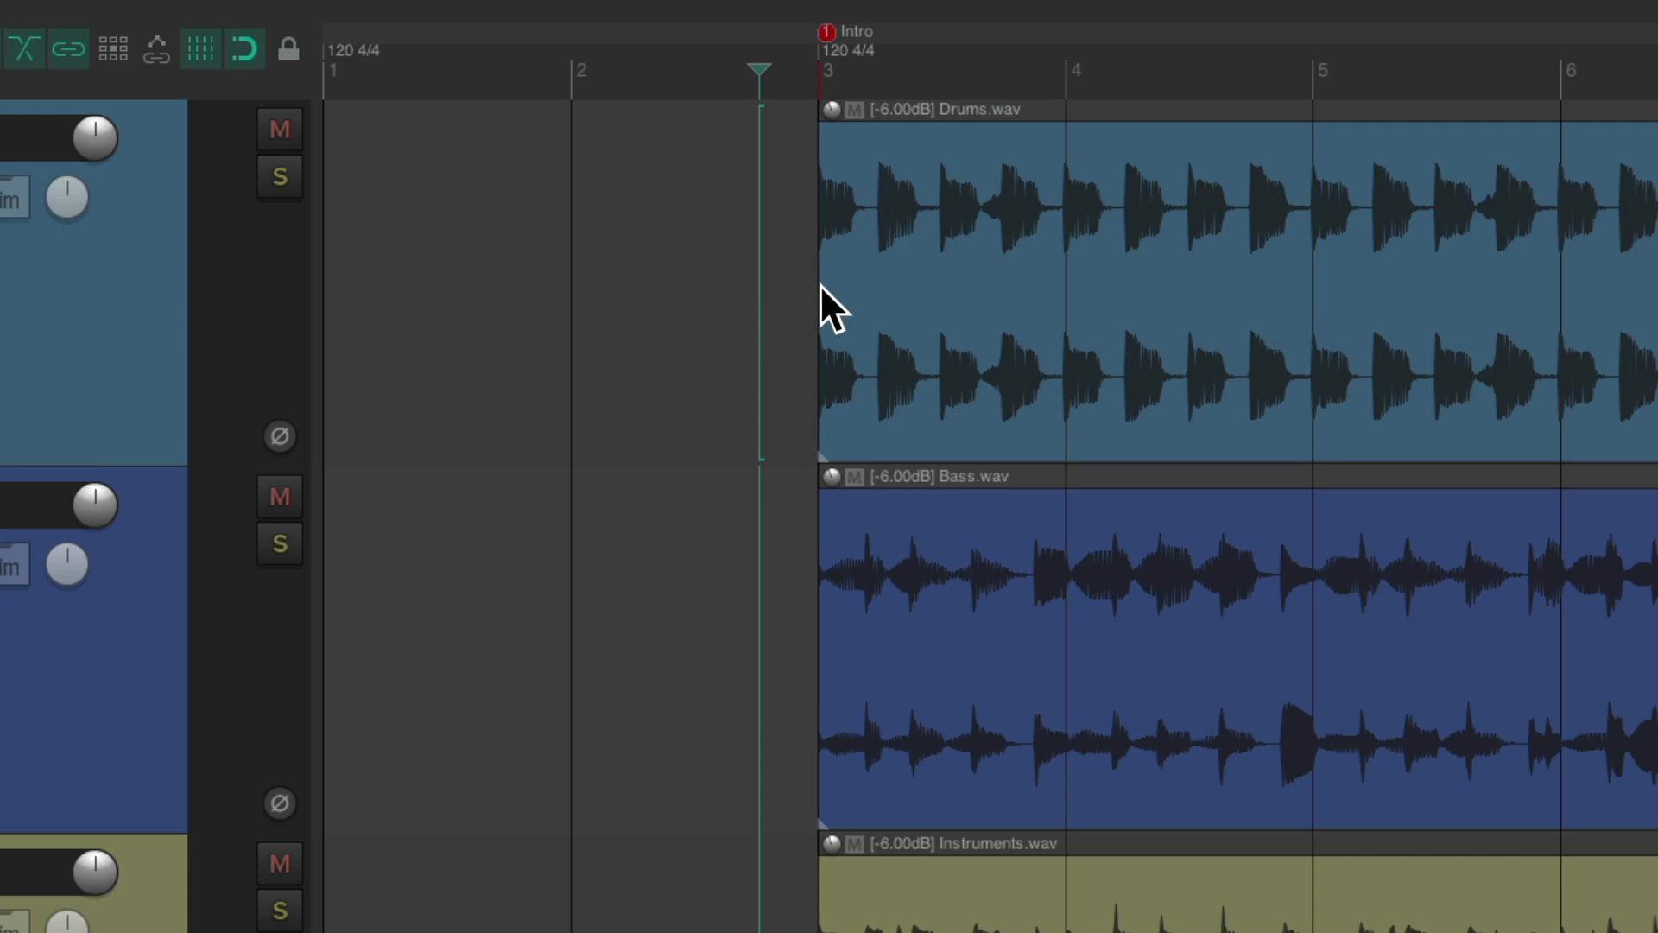
mouse_move(397, 122)
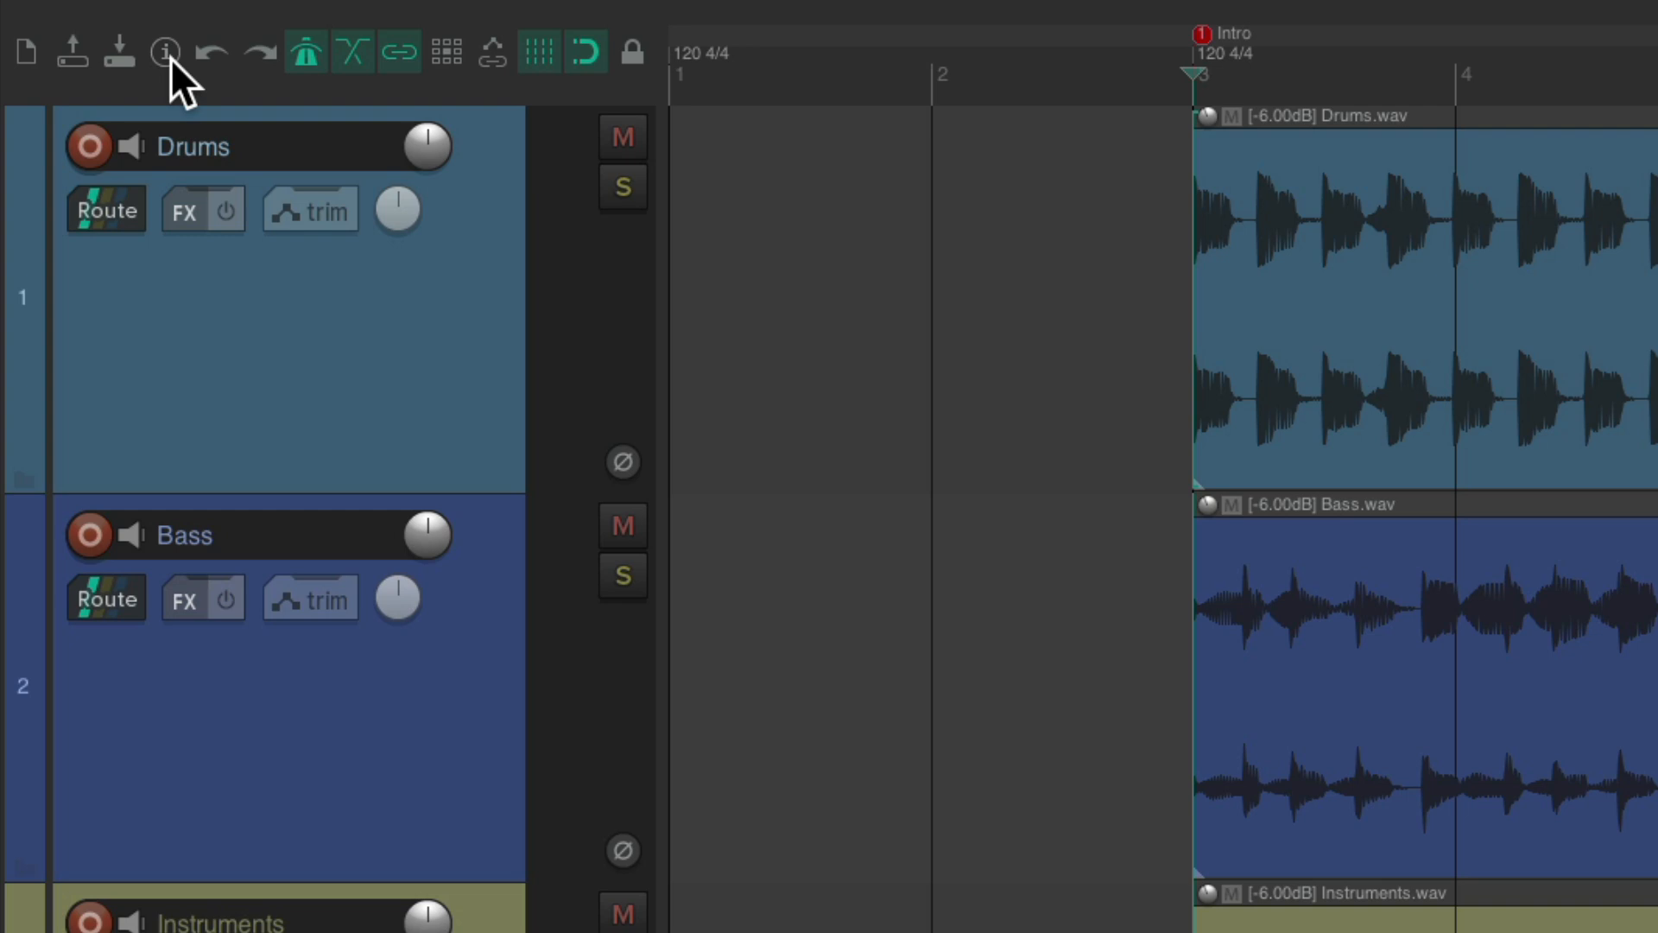
Step: Set the project start measure to -1 in Project Settings so the Intro begins at bar 1
left_click(161, 52)
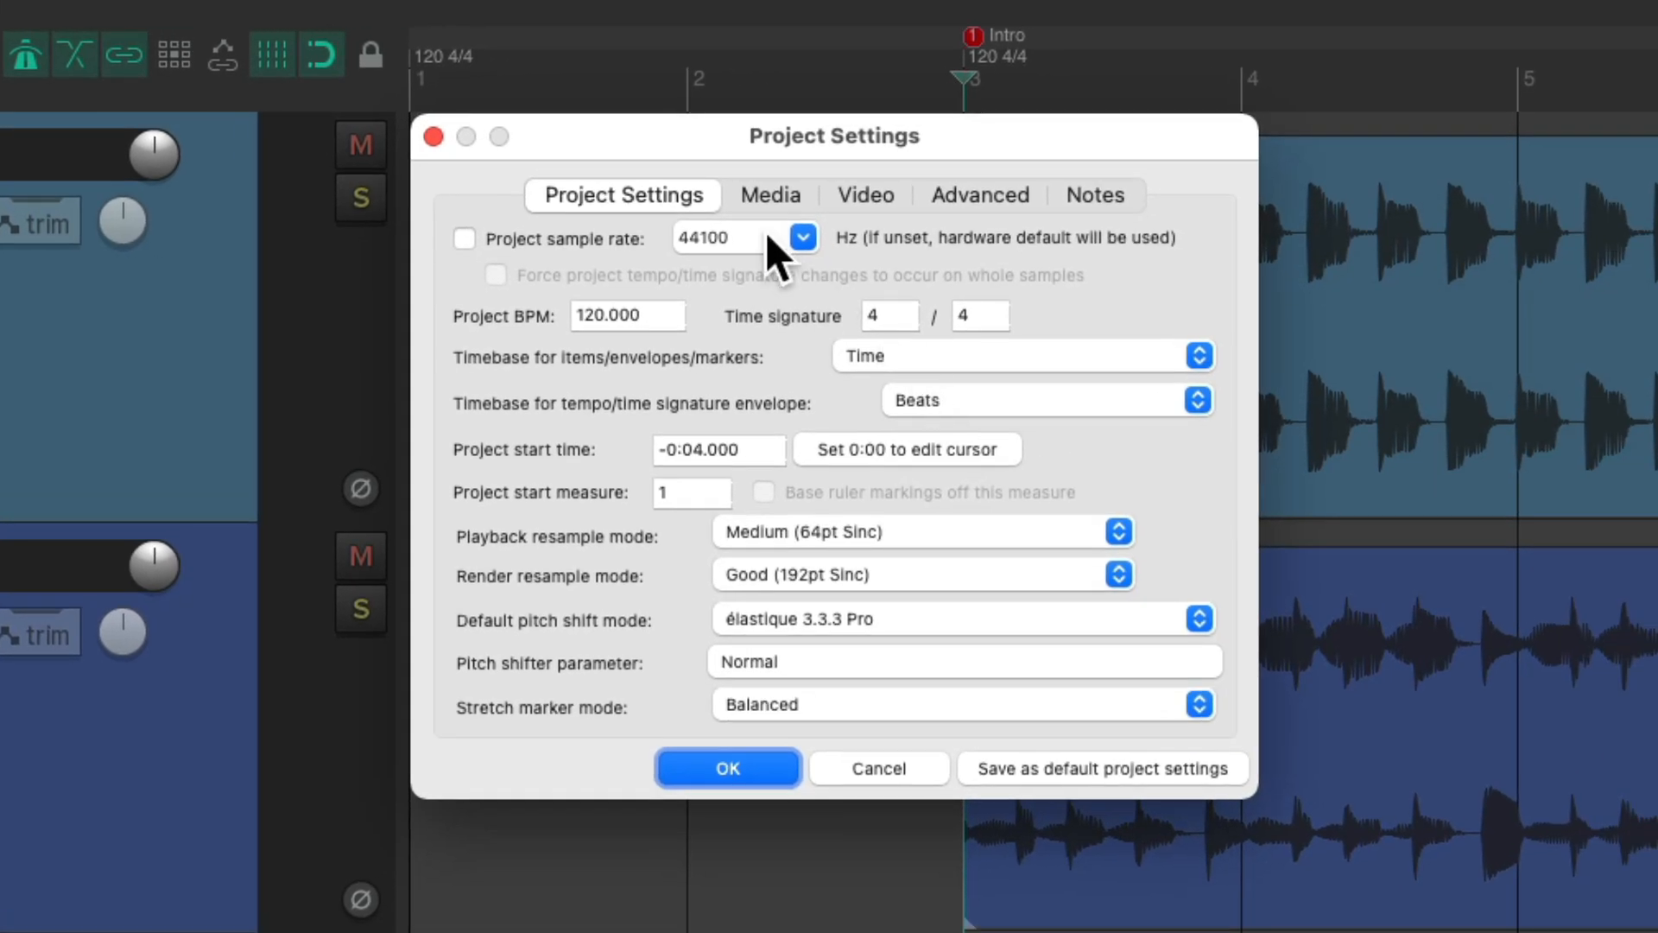
mouse_move(571, 541)
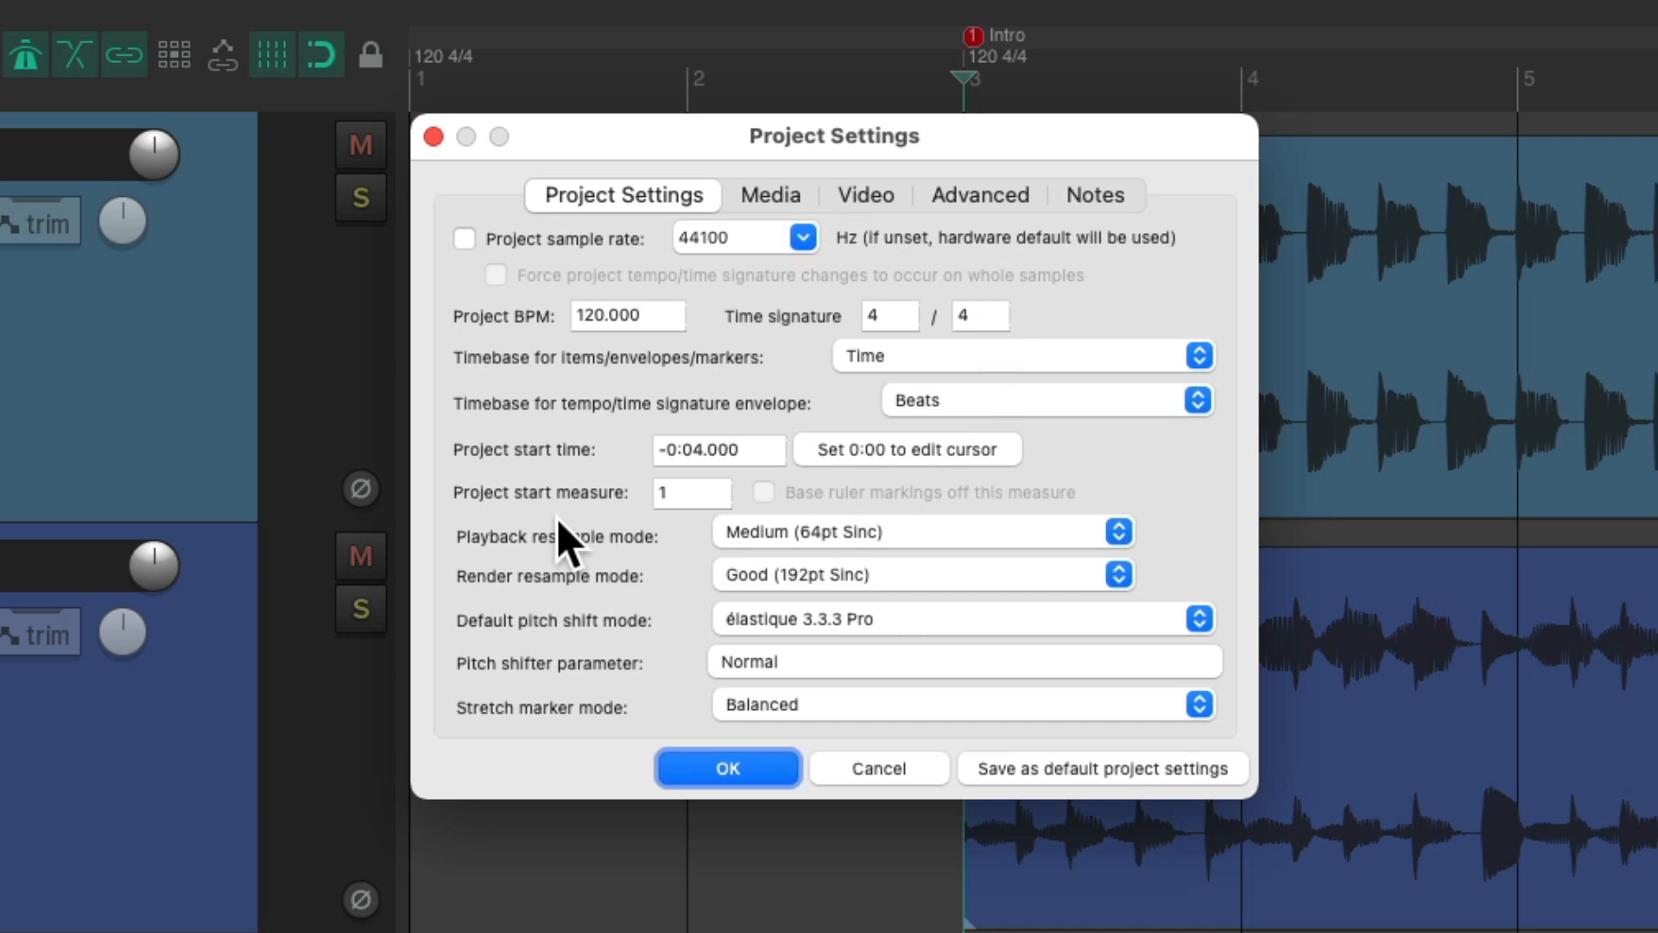
mouse_move(702, 537)
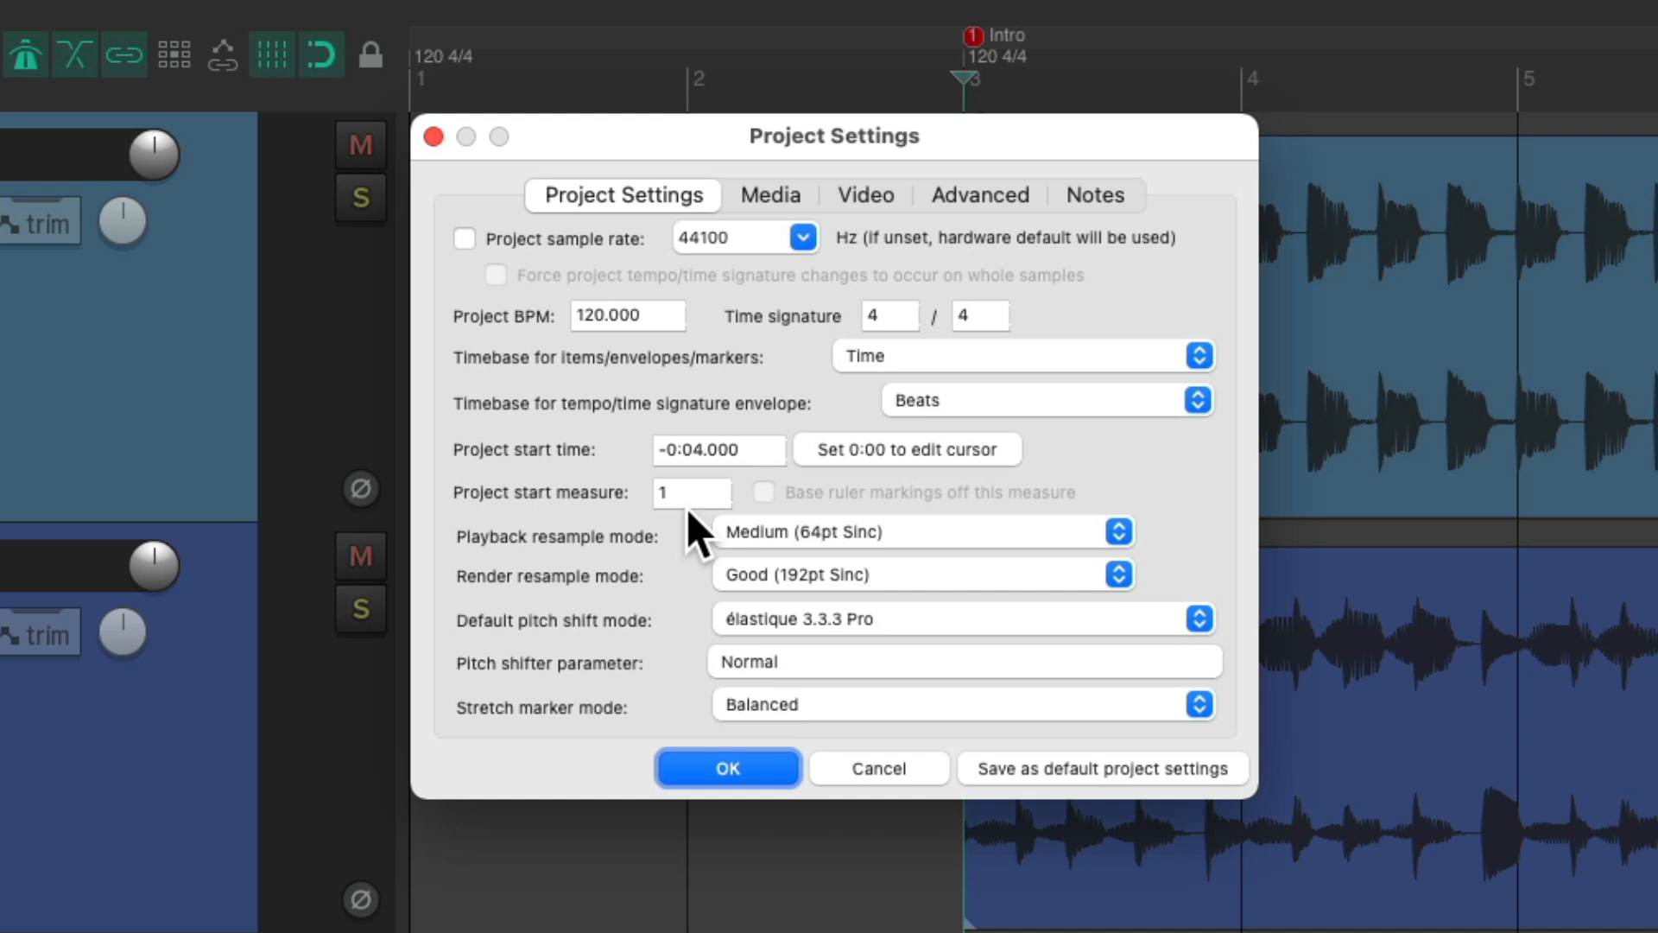
left_click(692, 493)
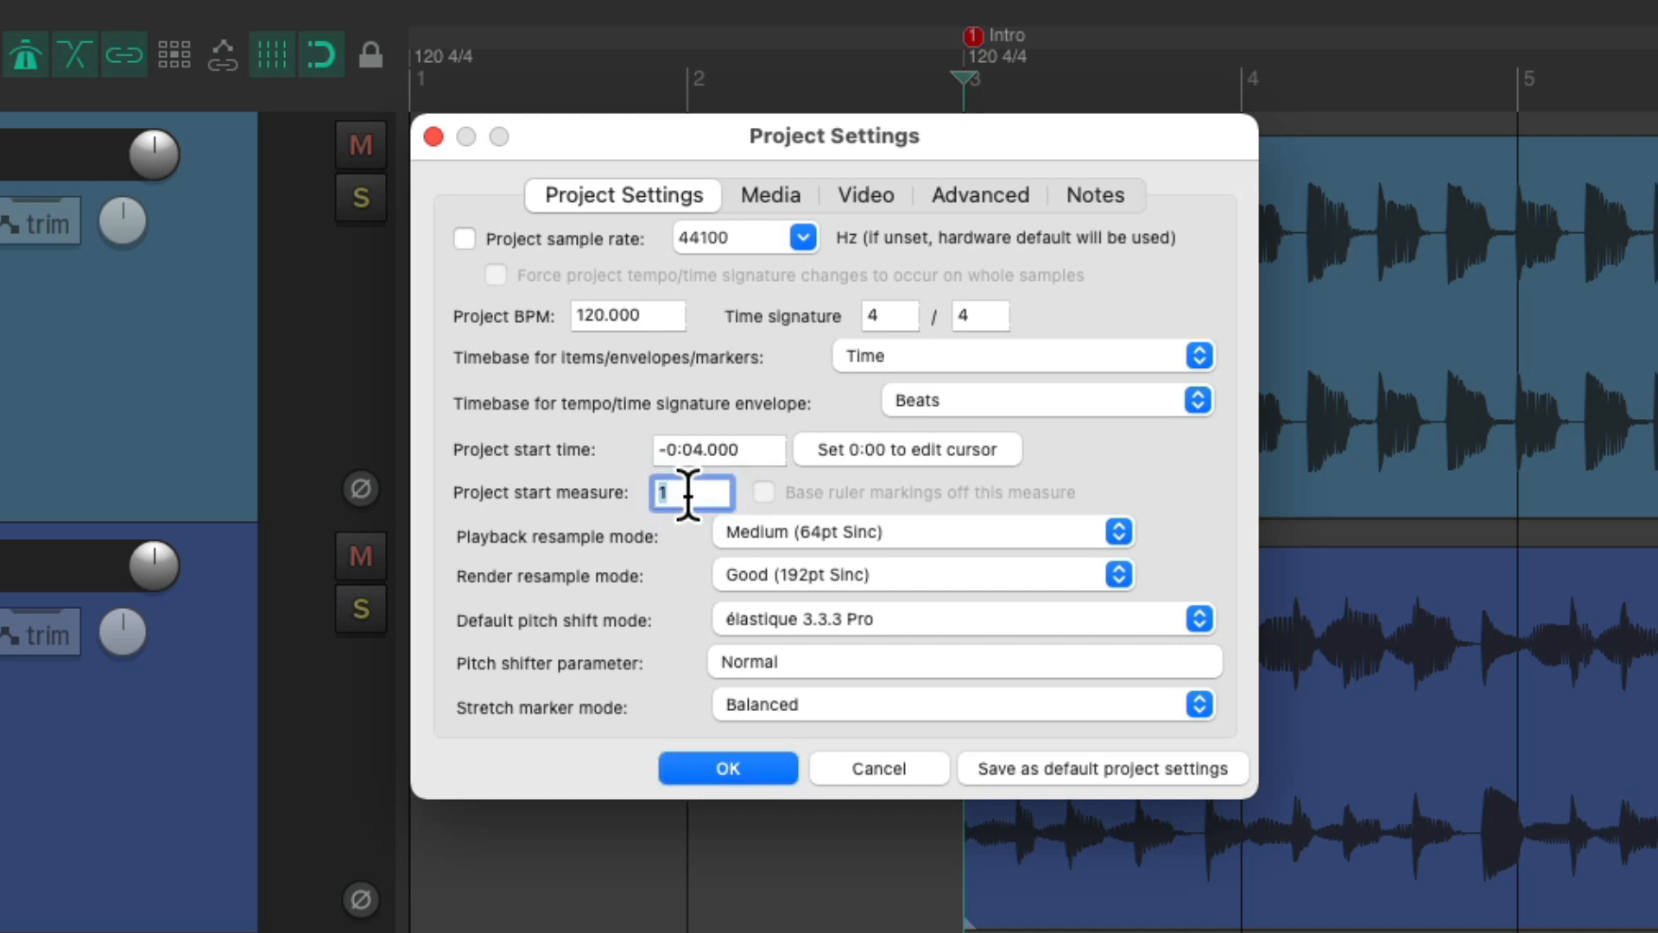
type("-1")
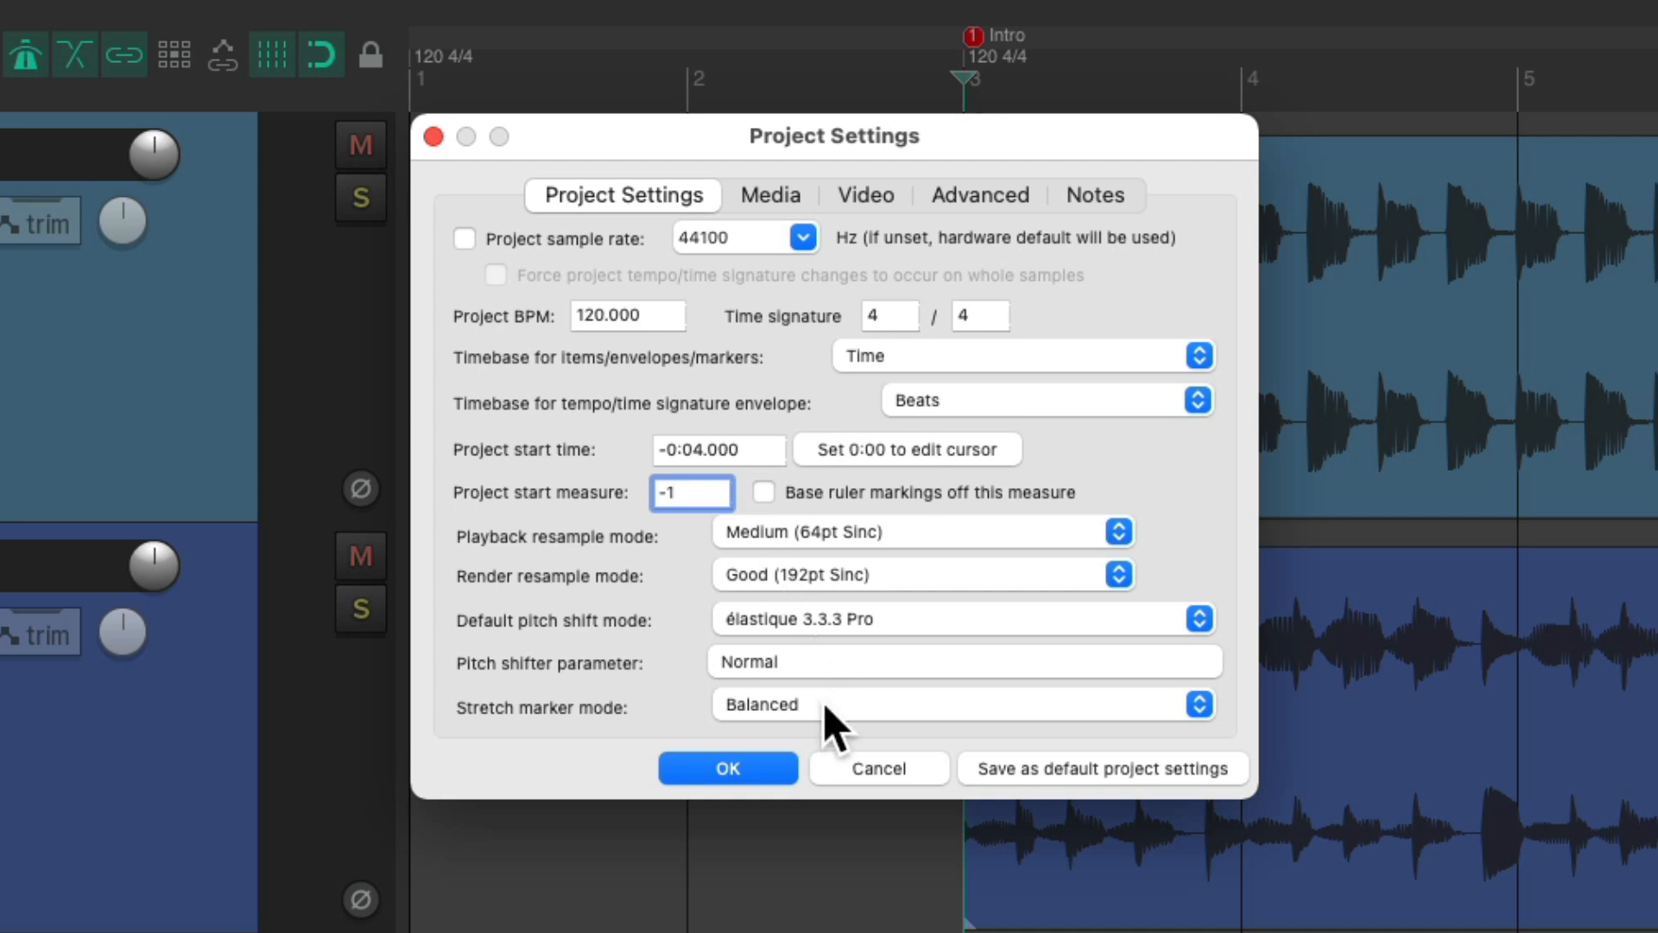
left_click(727, 767)
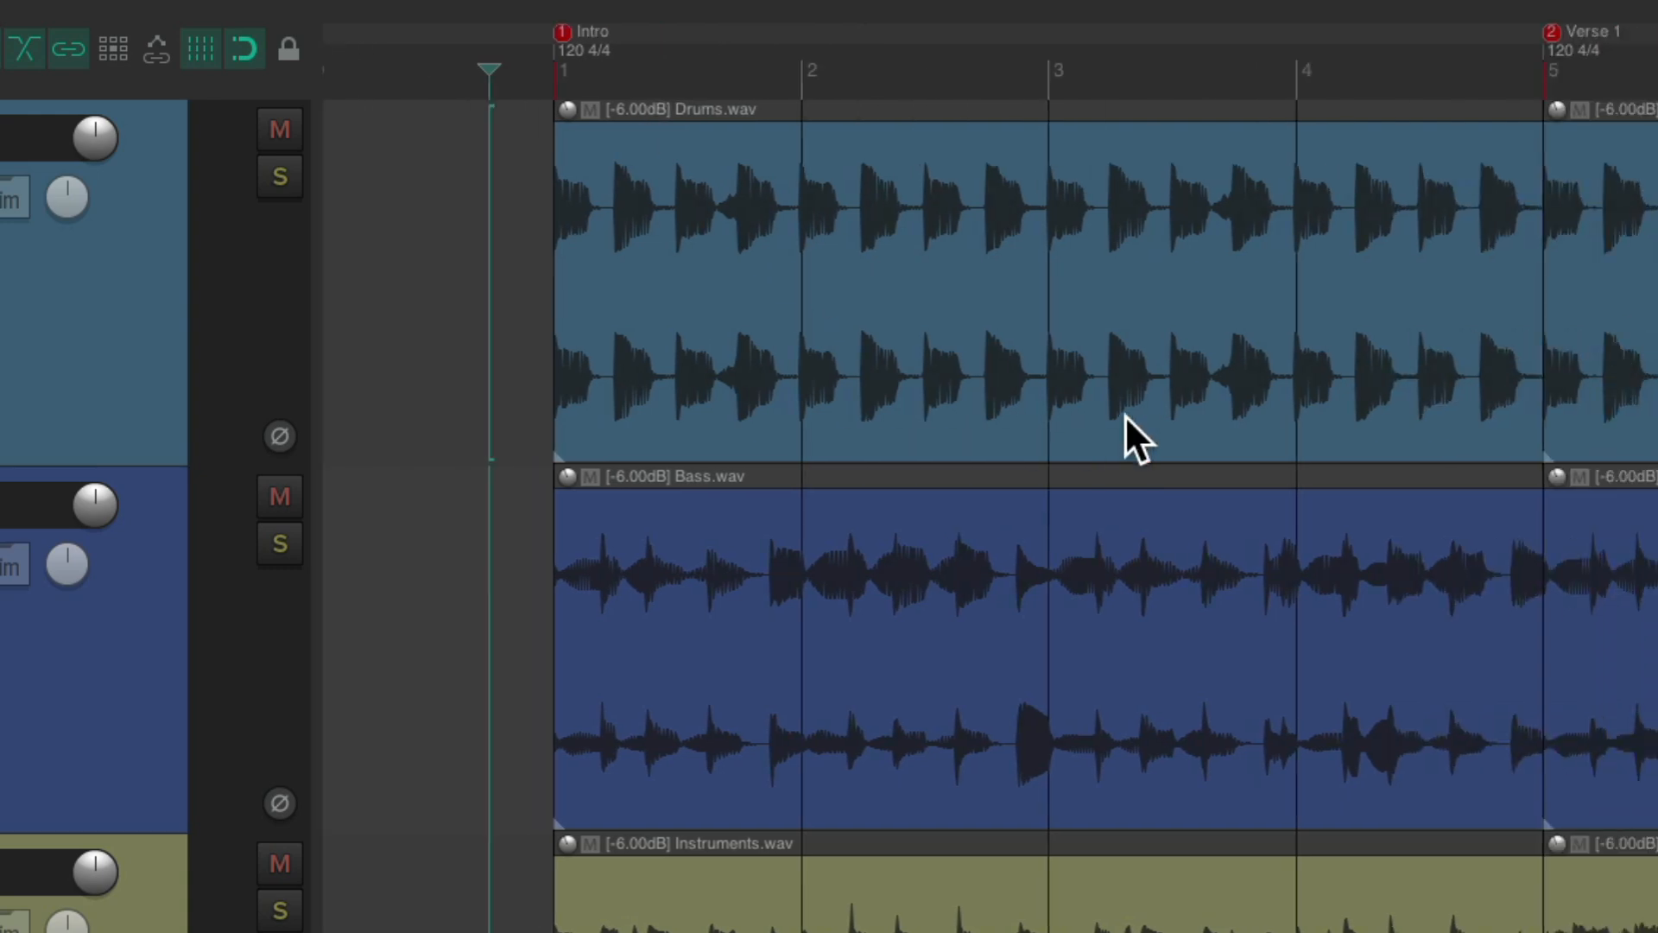
Step: Place the edit cursor at the Intro start and switch the ruler to Minutes:Seconds
left_click(1047, 70)
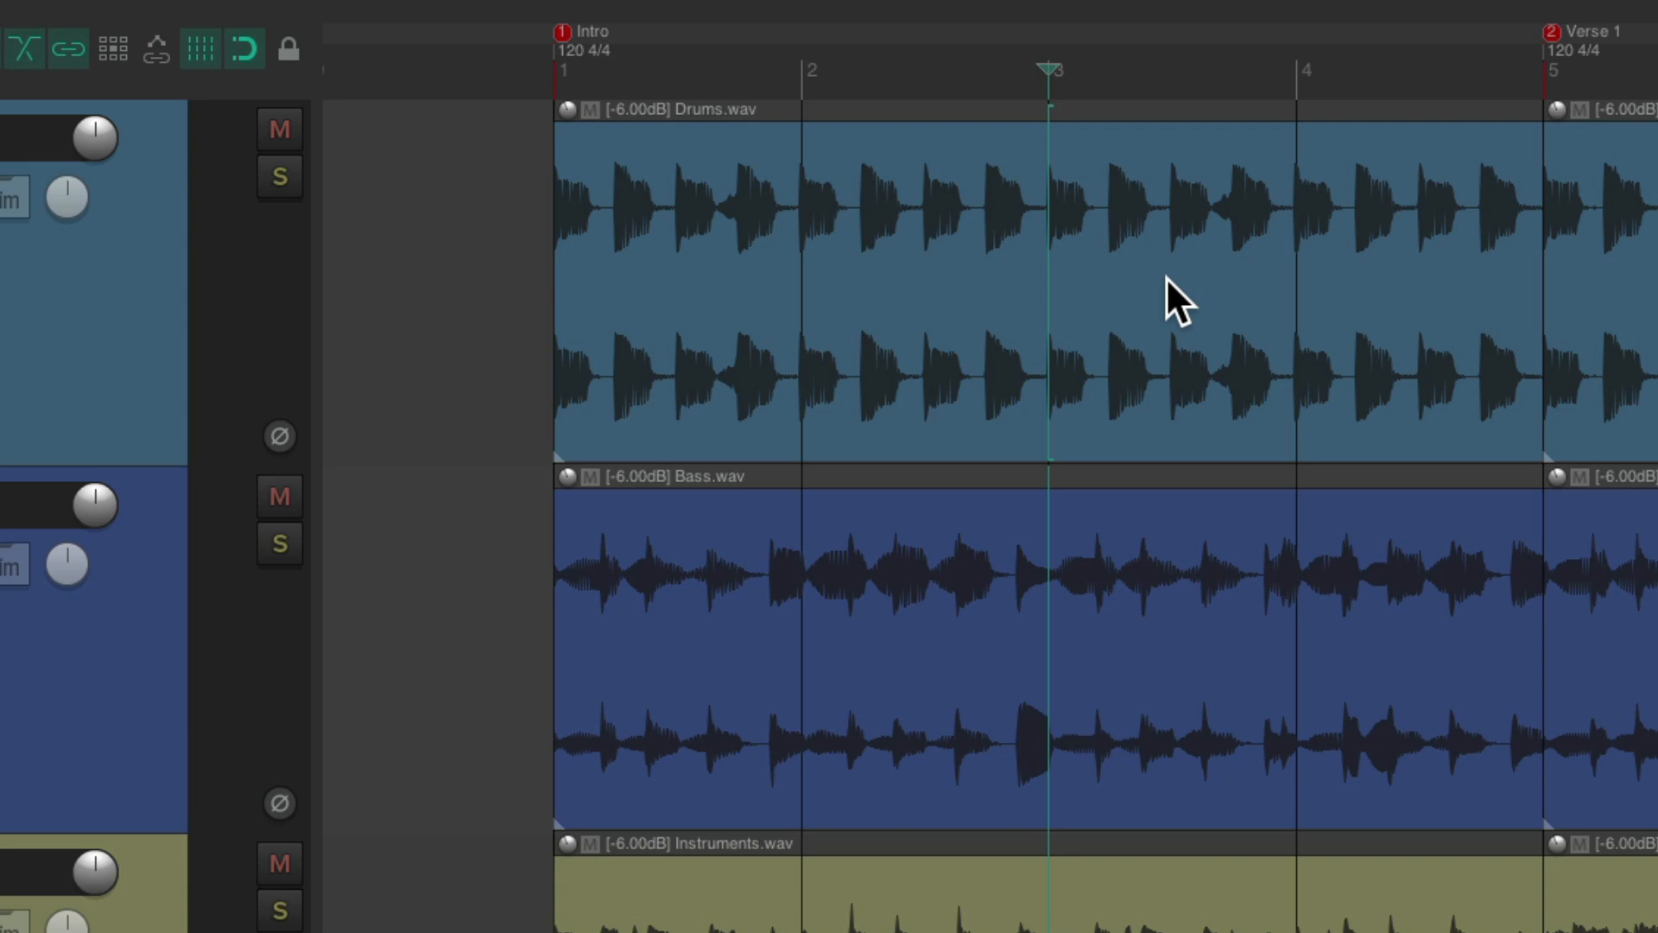
left_click(559, 74)
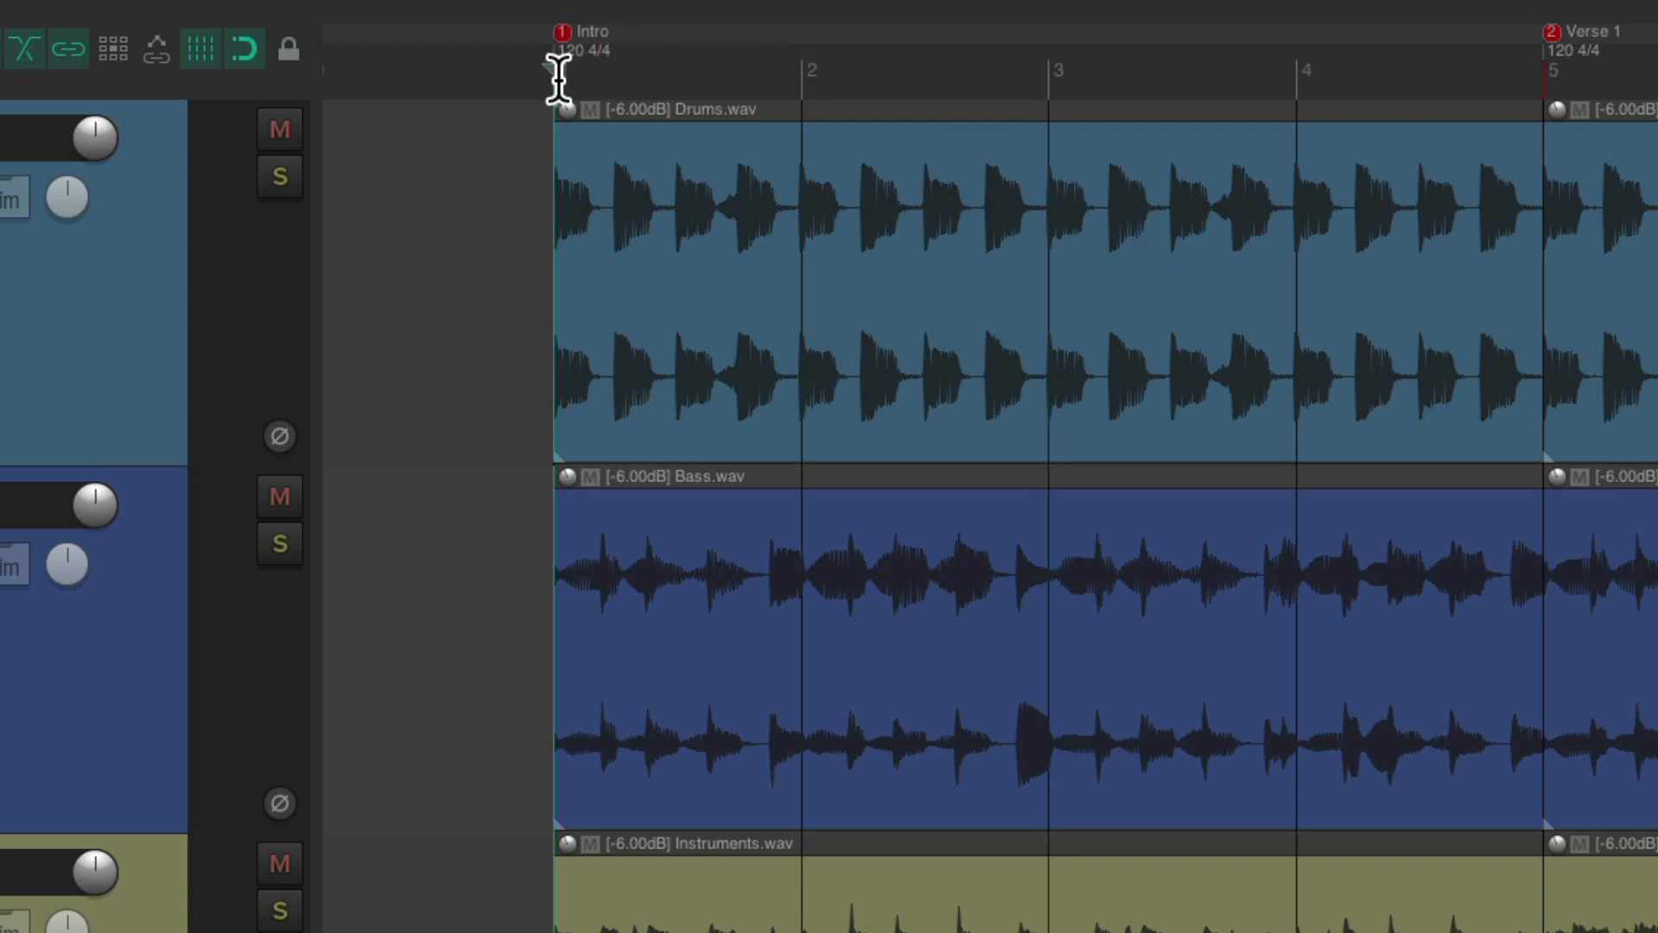
right_click(560, 74)
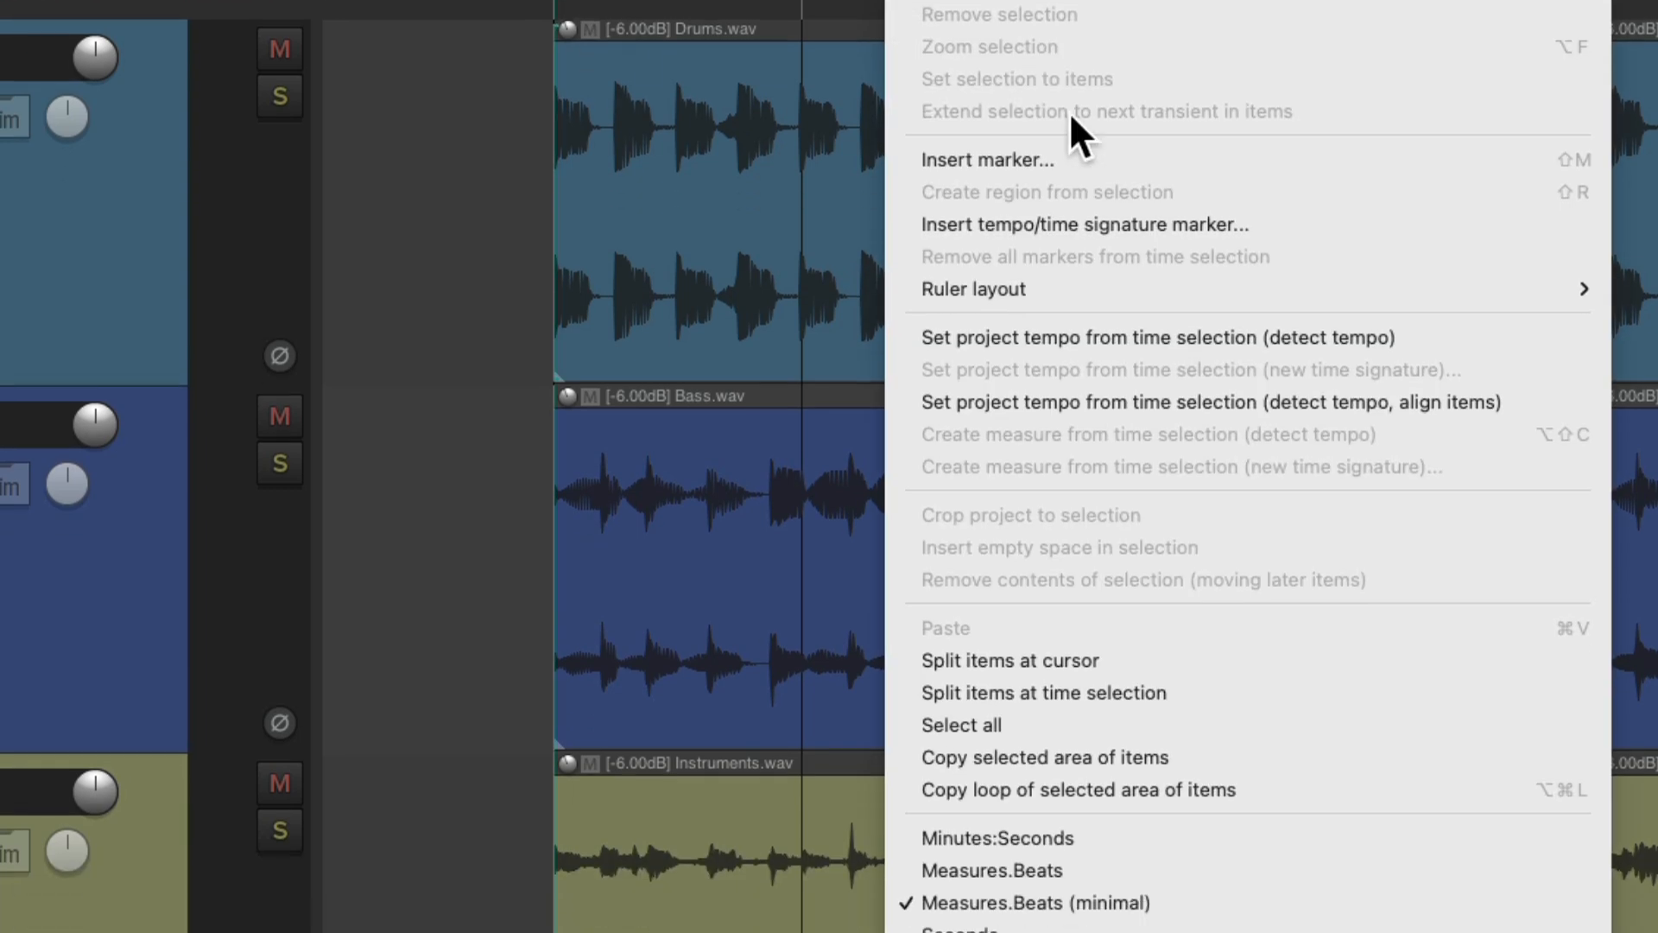
mouse_move(1163, 677)
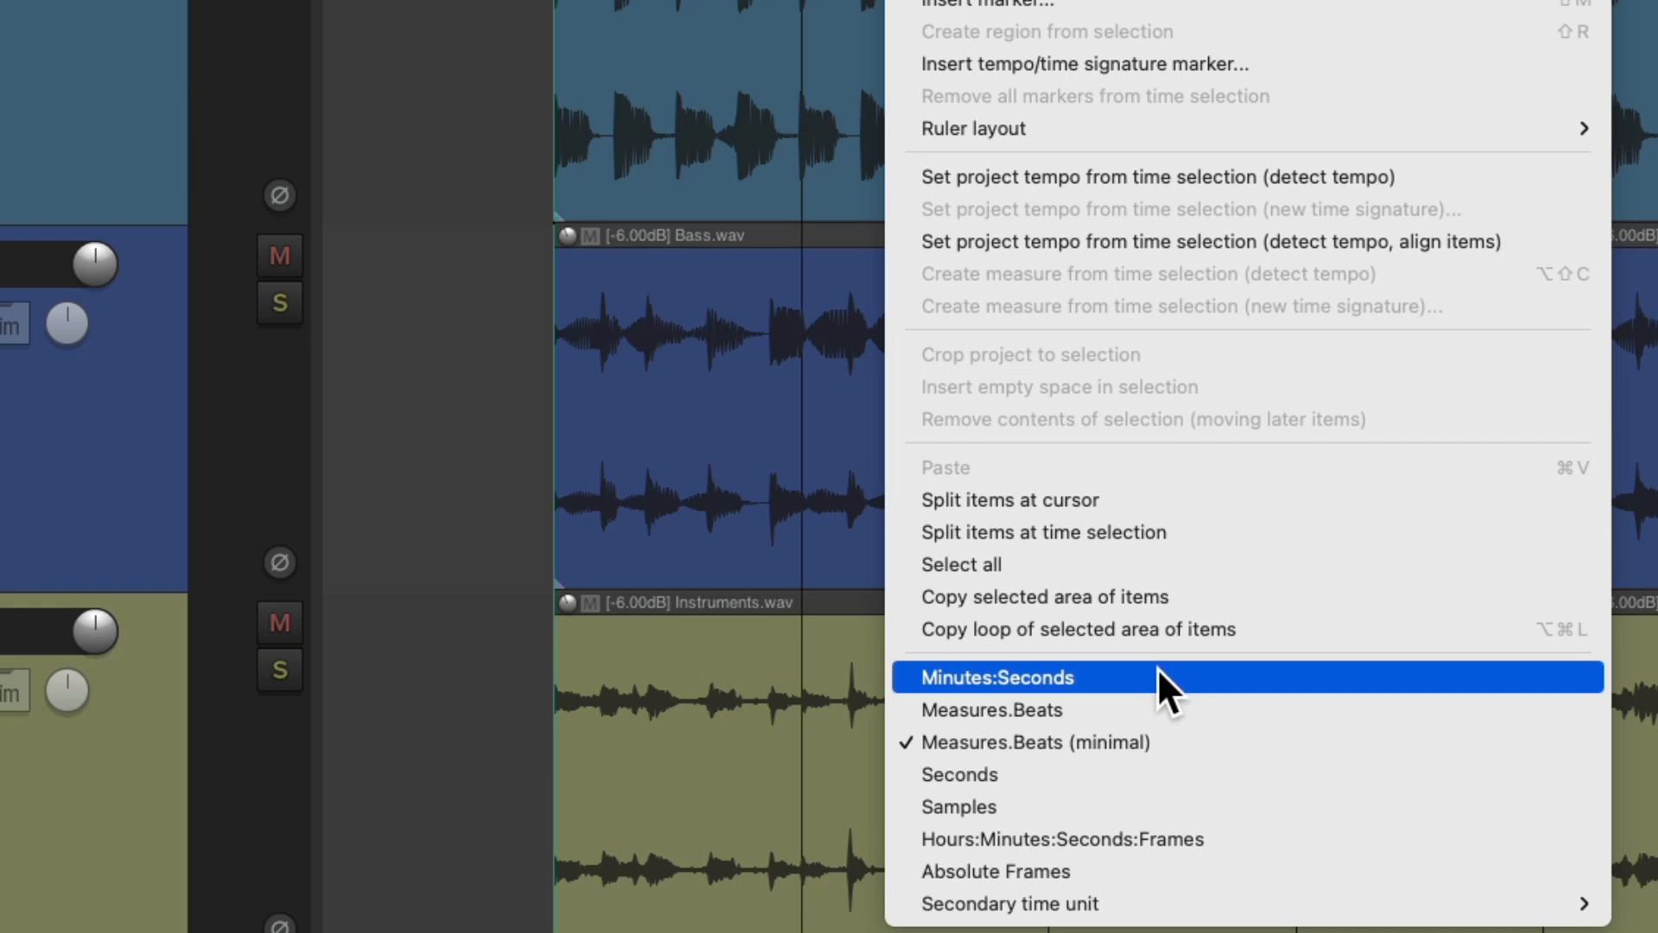
left_click(992, 677)
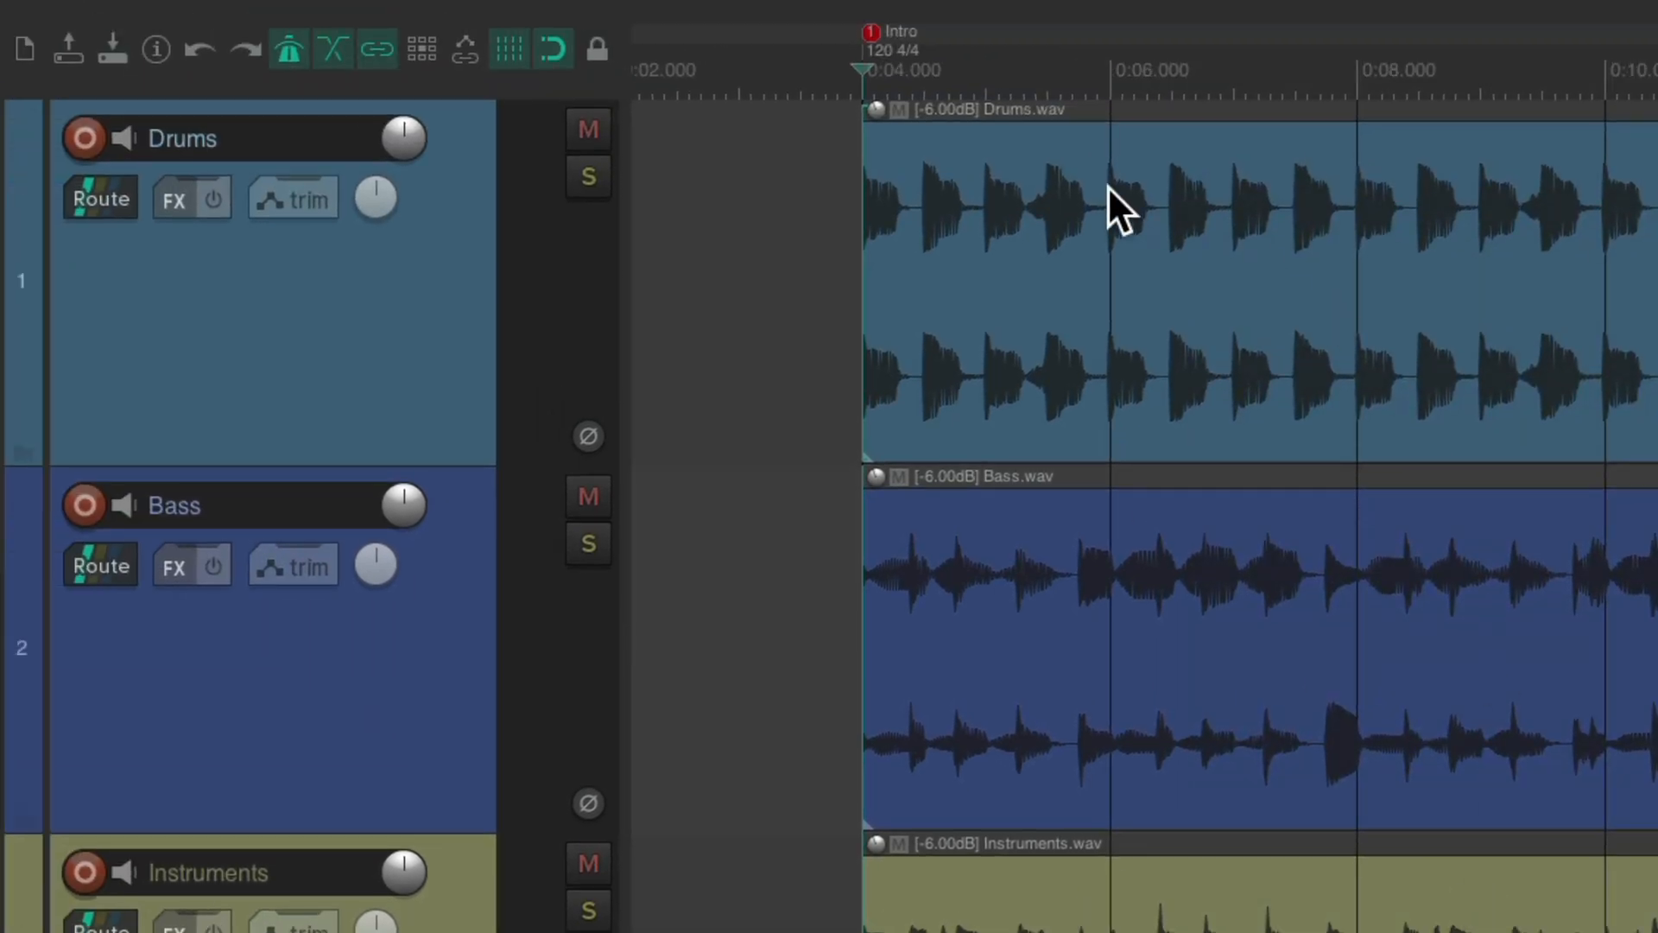
mouse_move(993, 116)
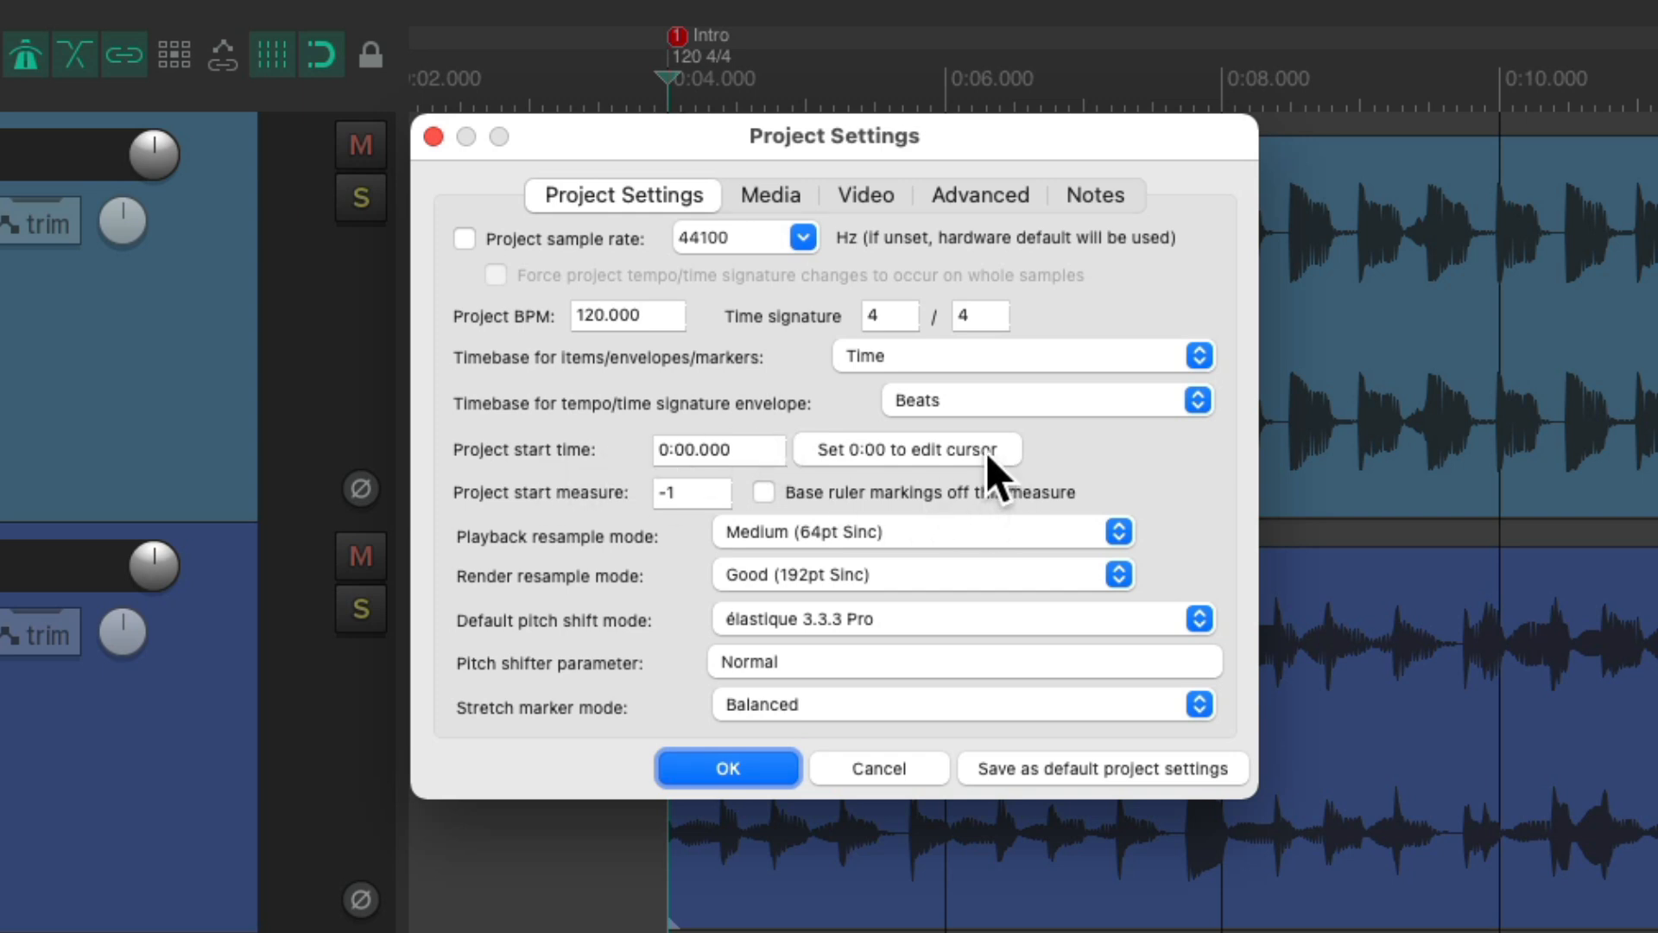
Step: Set project time 0:00 to the edit cursor, giving a start time of -0:04.000
left_click(905, 449)
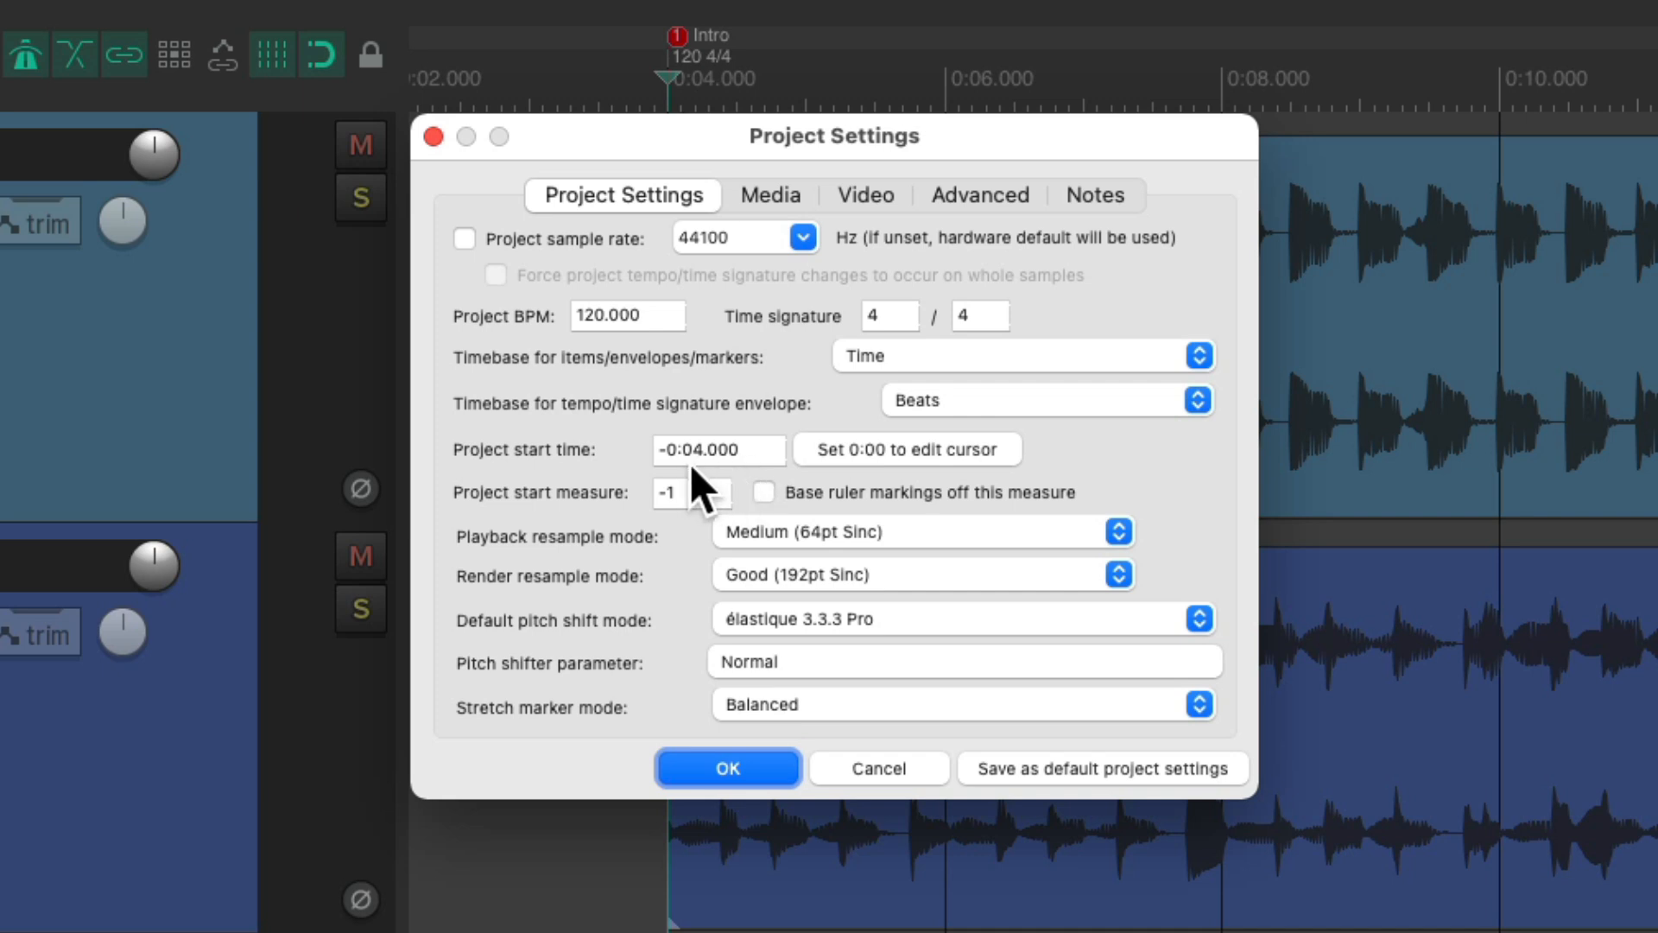
left_click(728, 767)
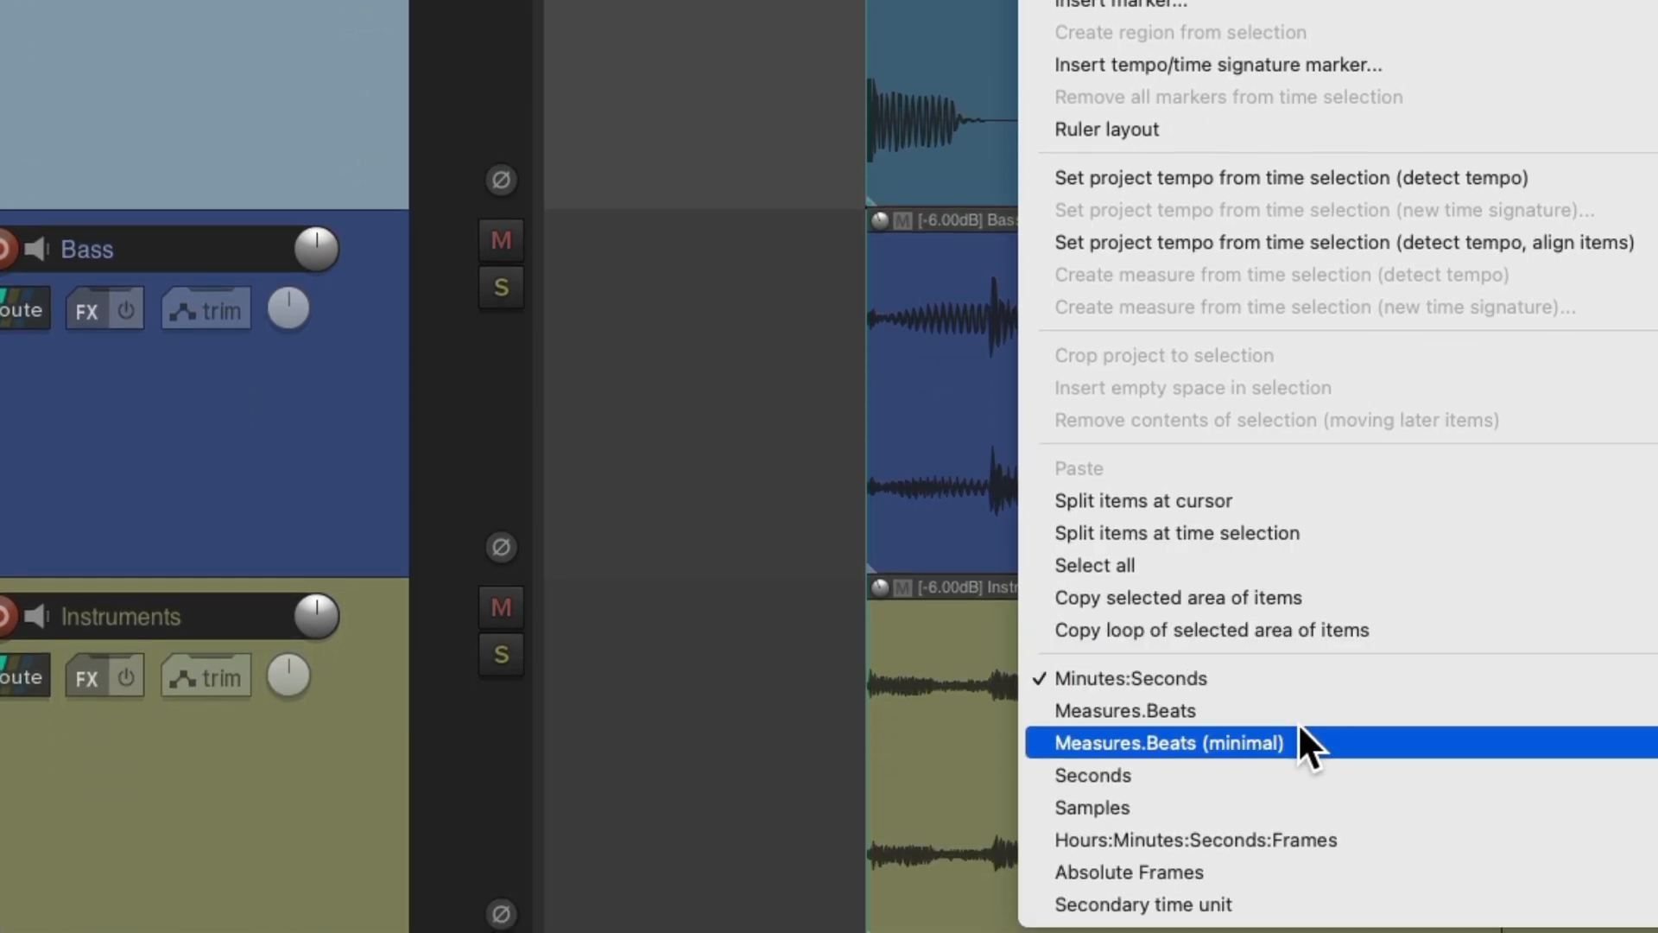
Step: Switch the ruler back to Measures.Beats (minimal) numbering
left_click(1167, 741)
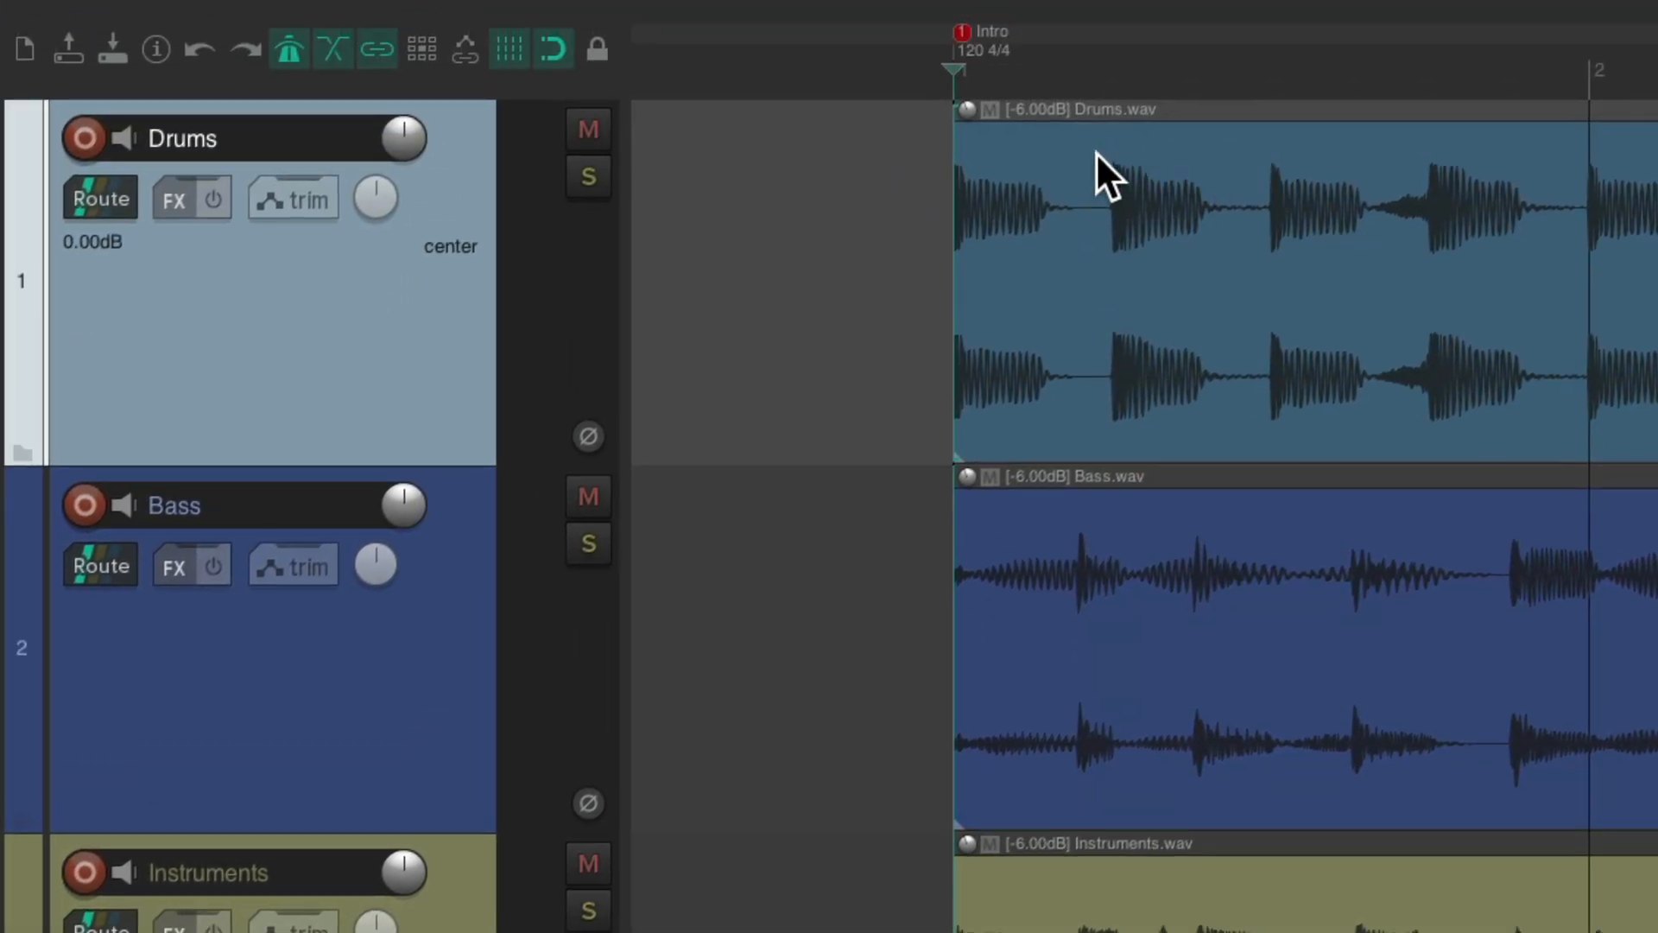